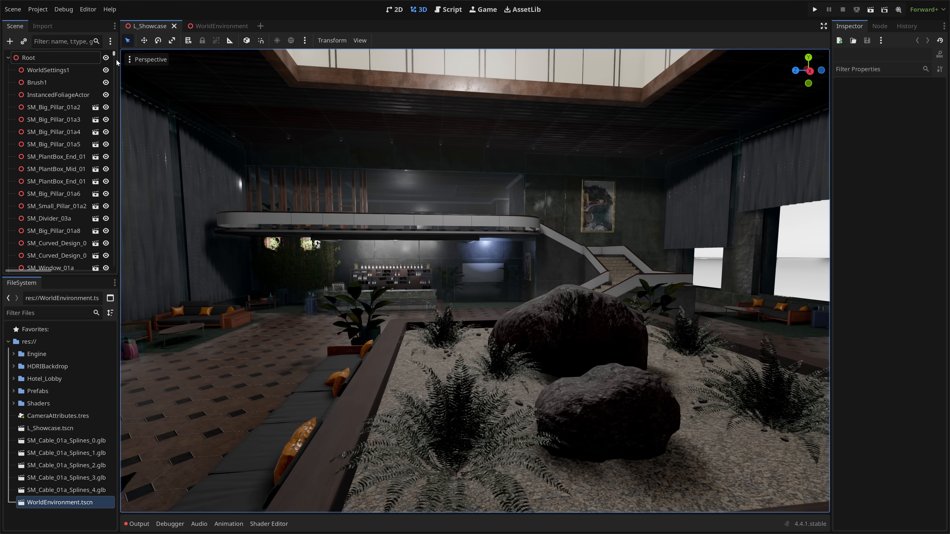
# Select the VoxelGI node in the hotel lobby scene tree to show its GI settings.
pyautogui.scroll(-3)
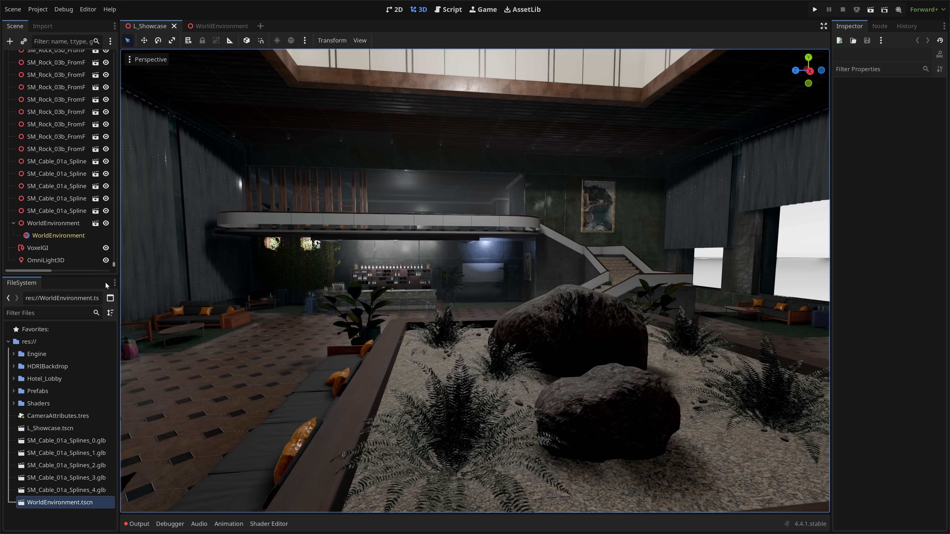
pyautogui.click(38, 247)
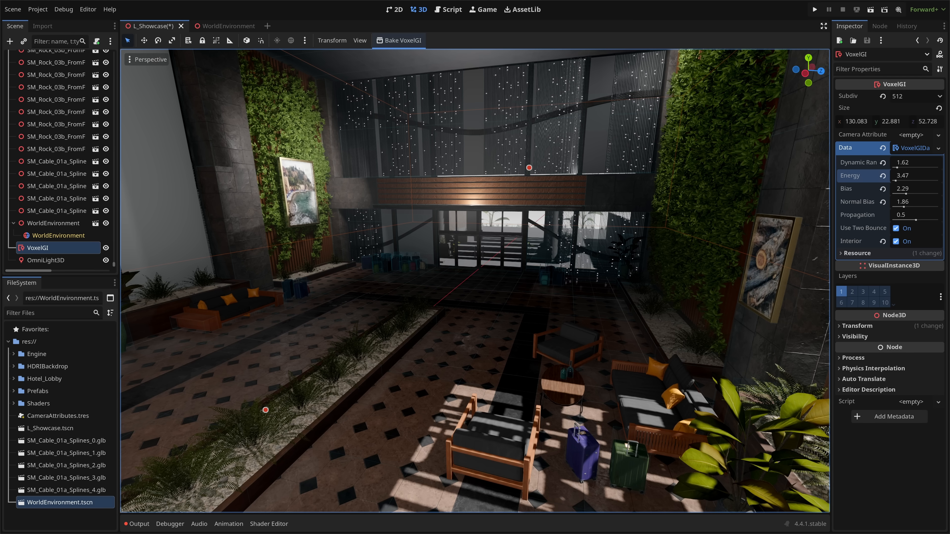
pyautogui.moveTo(341, 327)
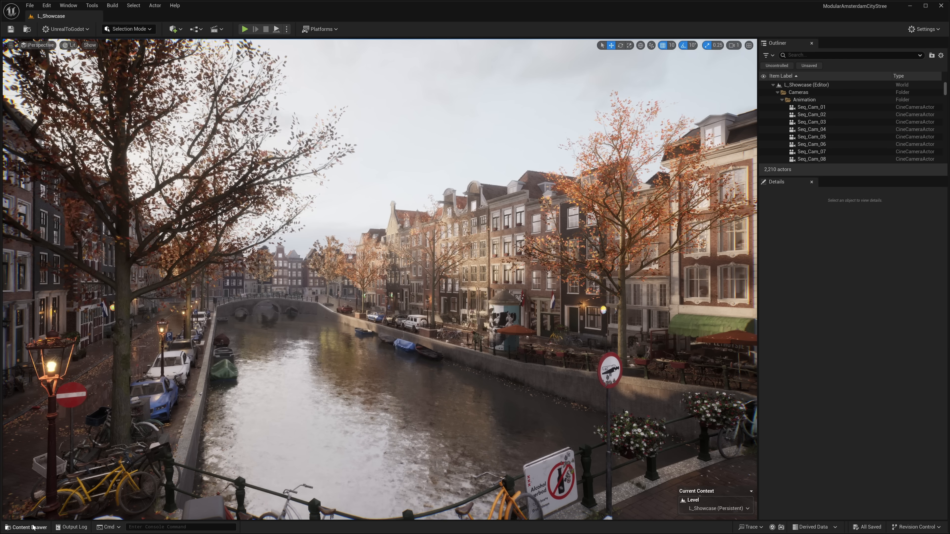
# Load the Hotel_Lobby L_Showcase level from the Content Drawer's Levels folder.
pyautogui.click(26, 527)
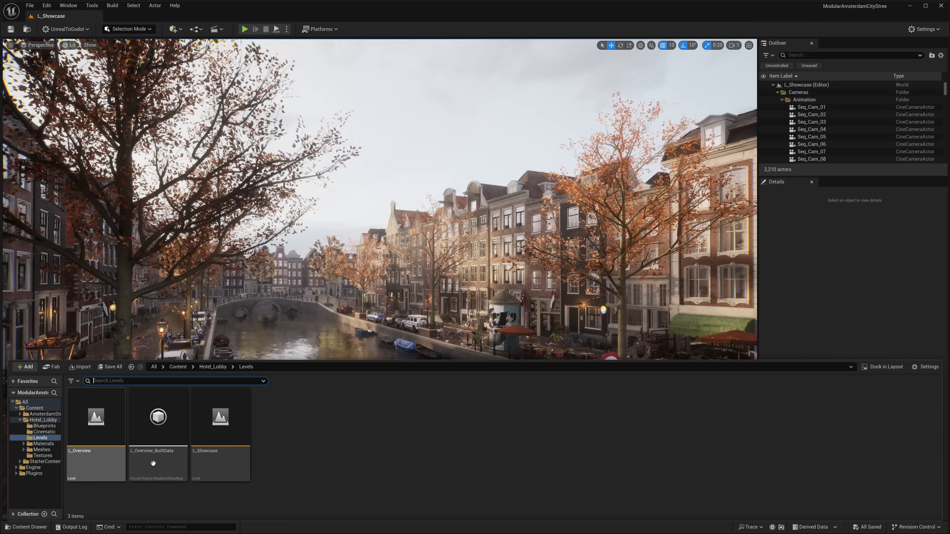
pyautogui.click(219, 416)
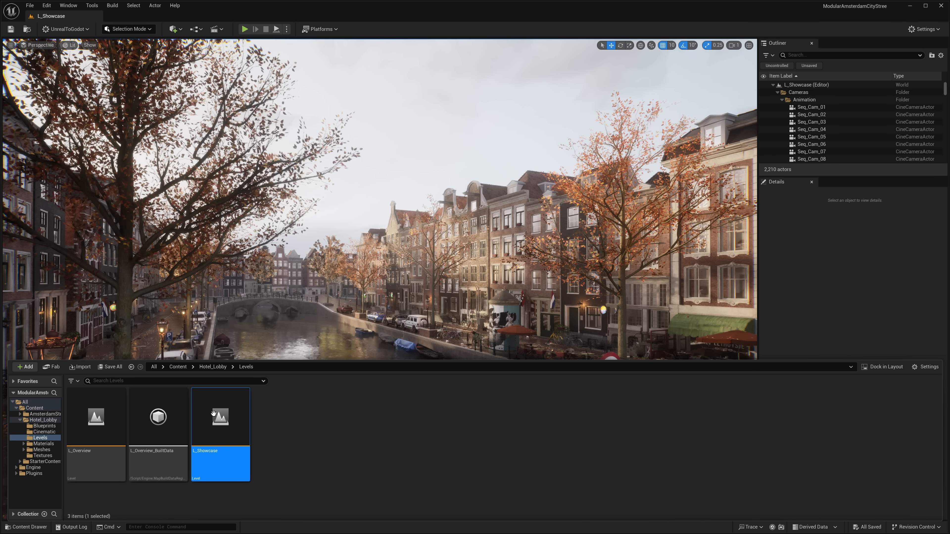
pyautogui.moveTo(349, 383)
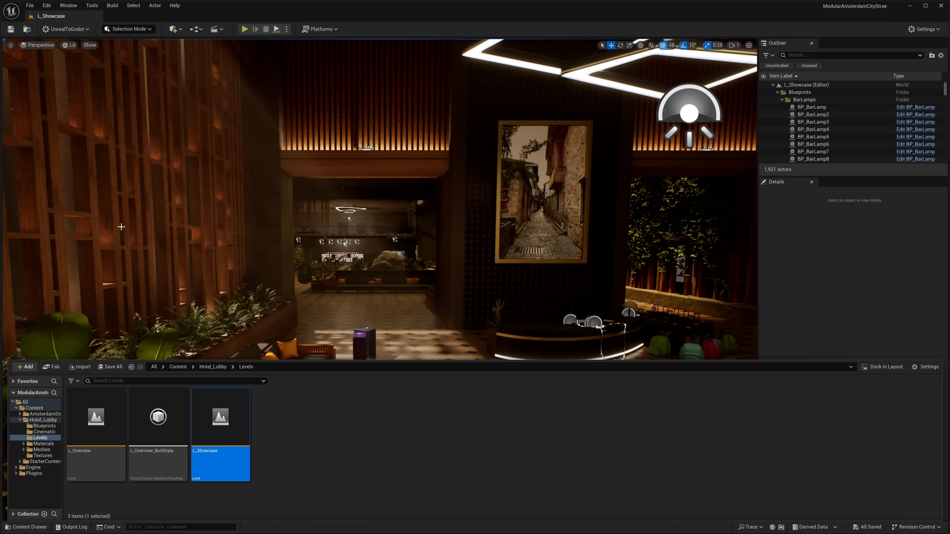
pyautogui.moveTo(109, 194)
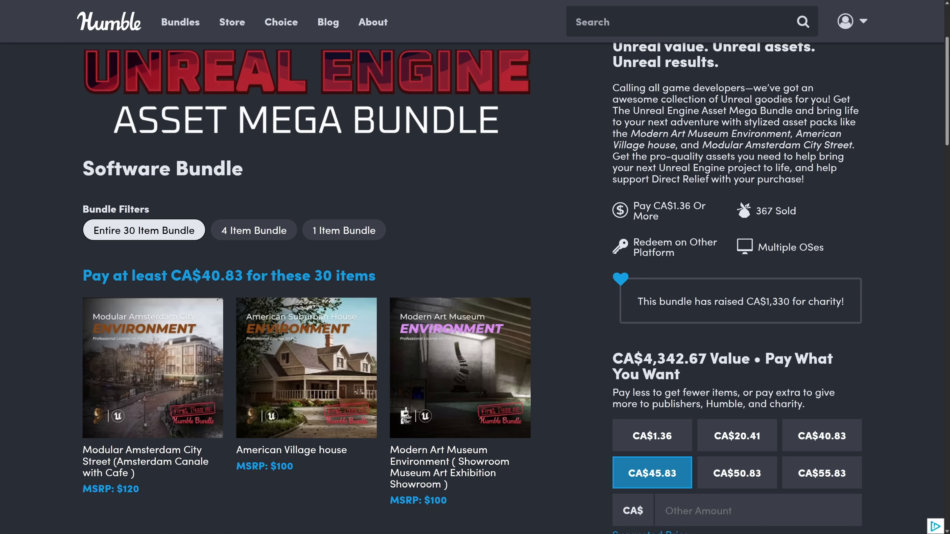
pyautogui.moveTo(303, 92)
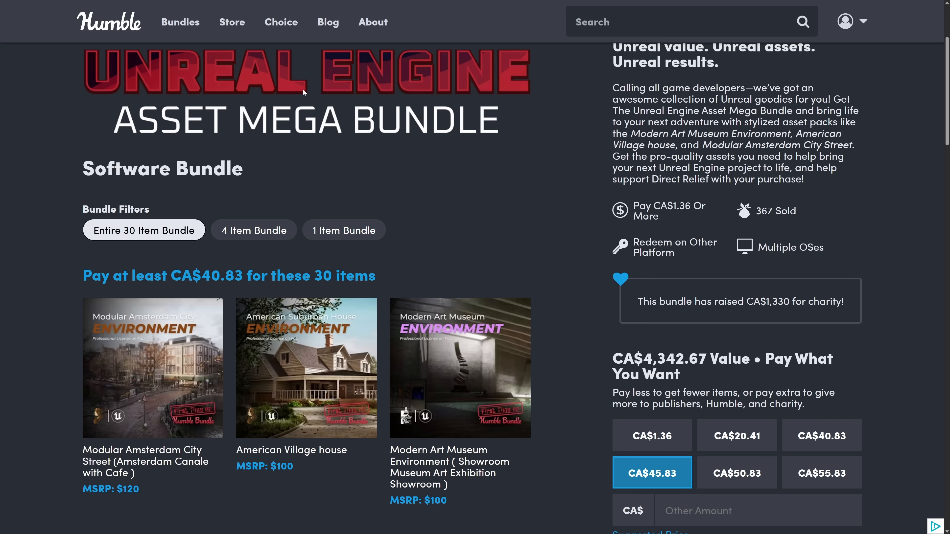
pyautogui.moveTo(195, 226)
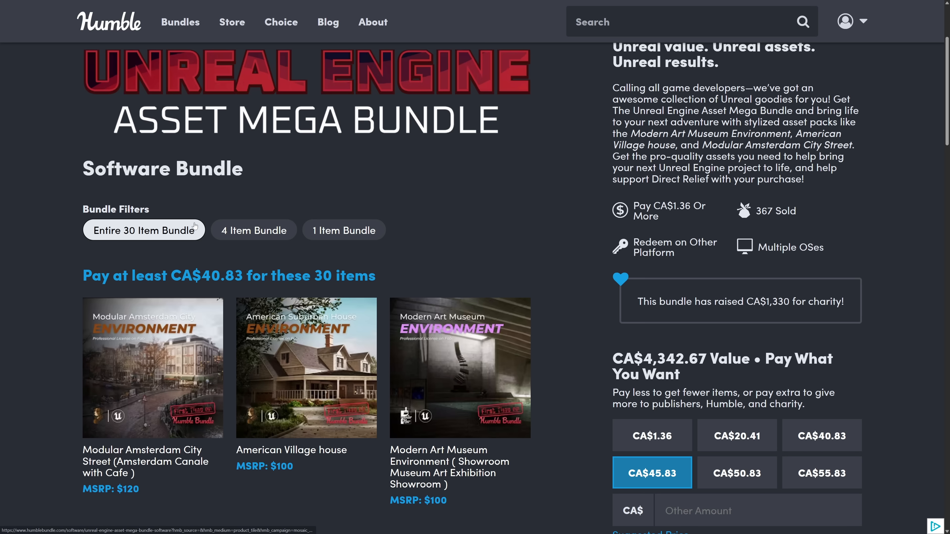
pyautogui.scroll(-3)
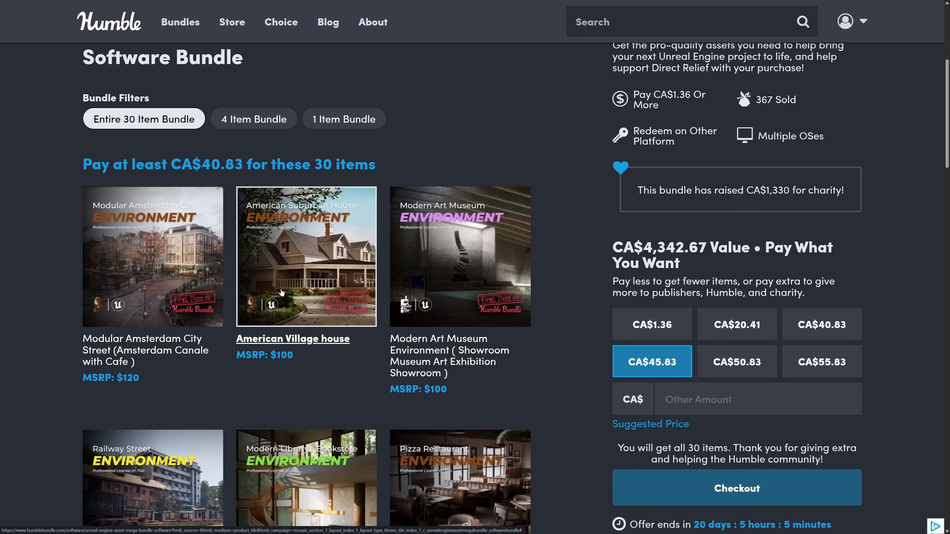
pyautogui.scroll(-3)
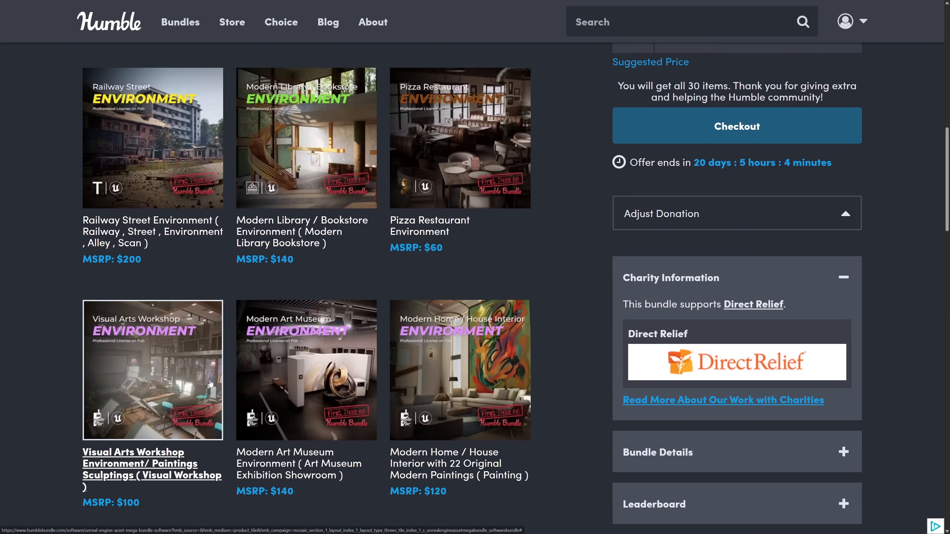
pyautogui.scroll(-3)
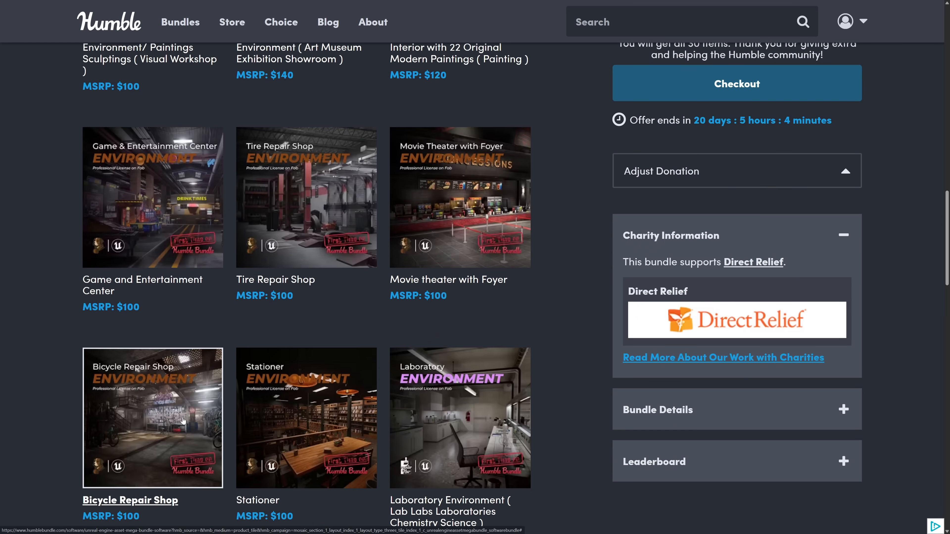
pyautogui.scroll(-3)
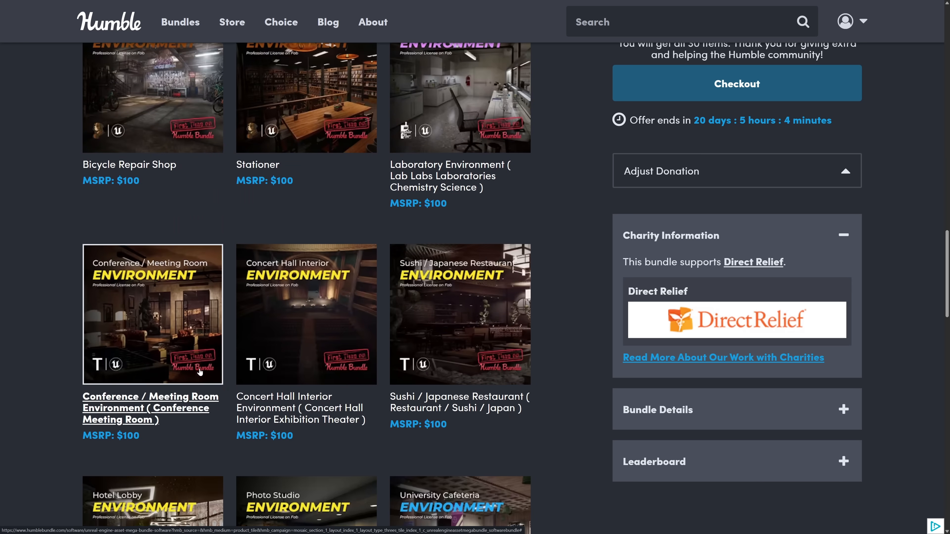
pyautogui.scroll(-3)
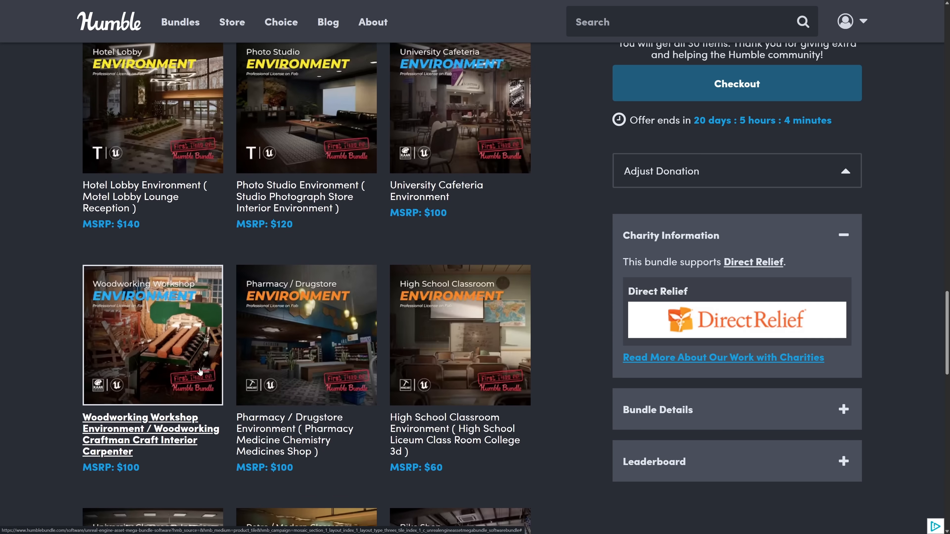
pyautogui.scroll(-3)
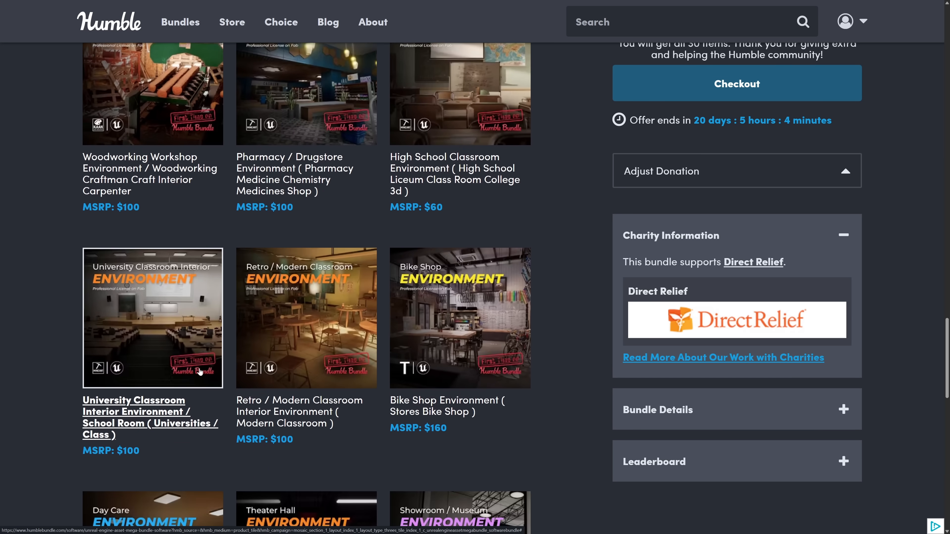
pyautogui.scroll(-3)
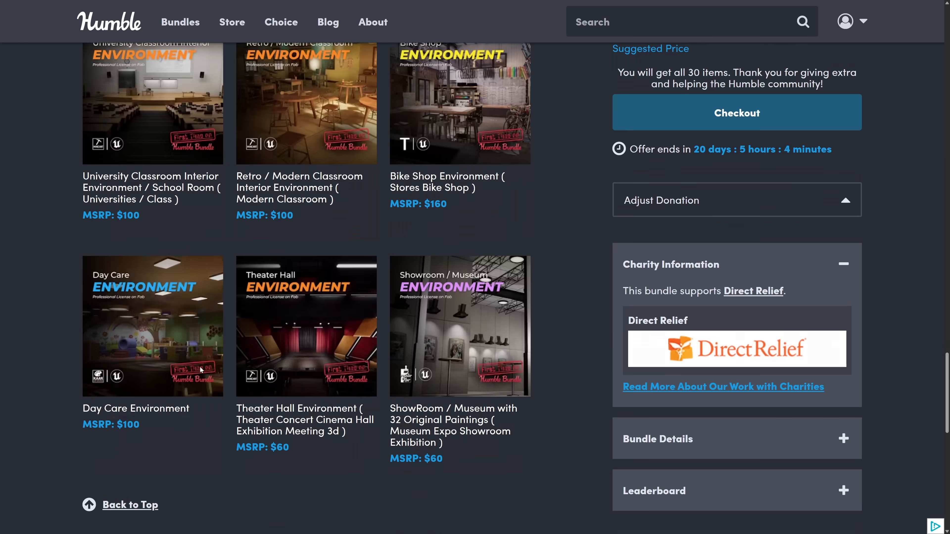
pyautogui.scroll(3)
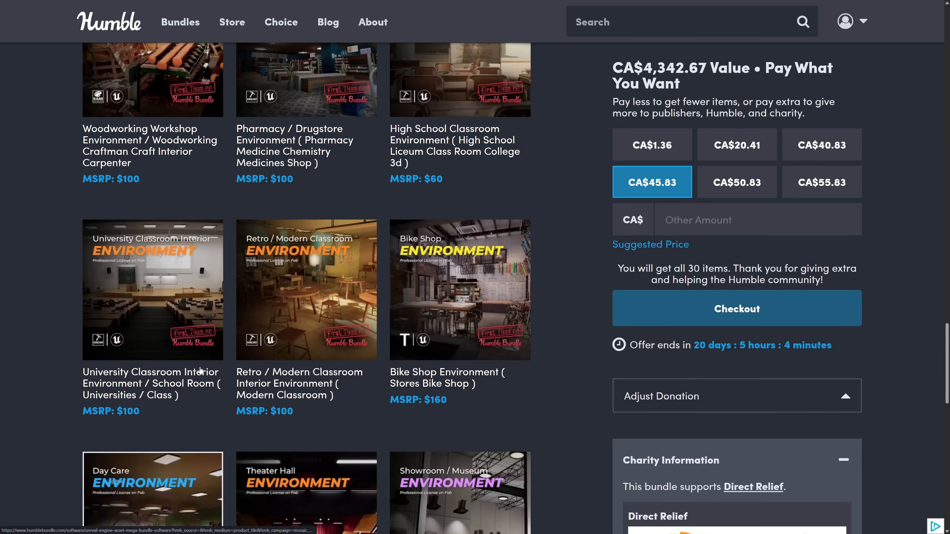
pyautogui.scroll(3)
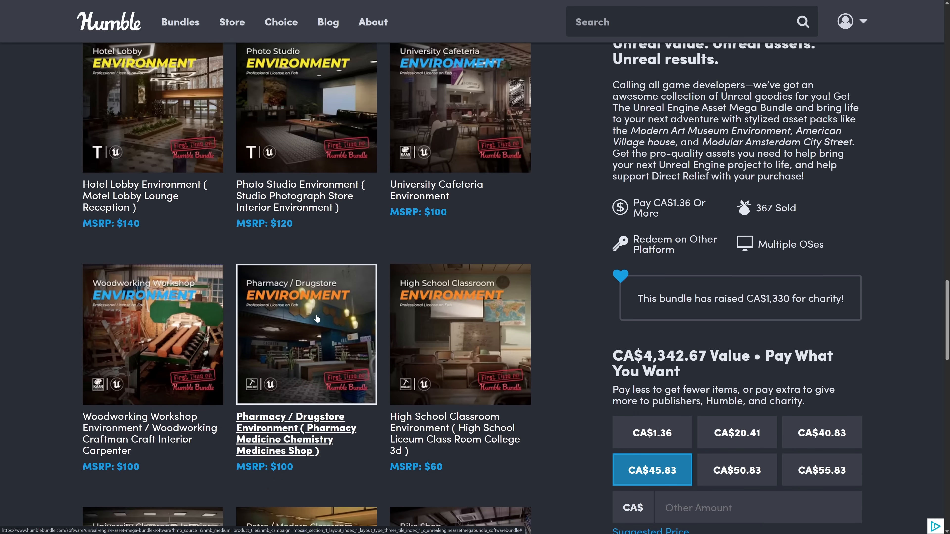
pyautogui.scroll(3)
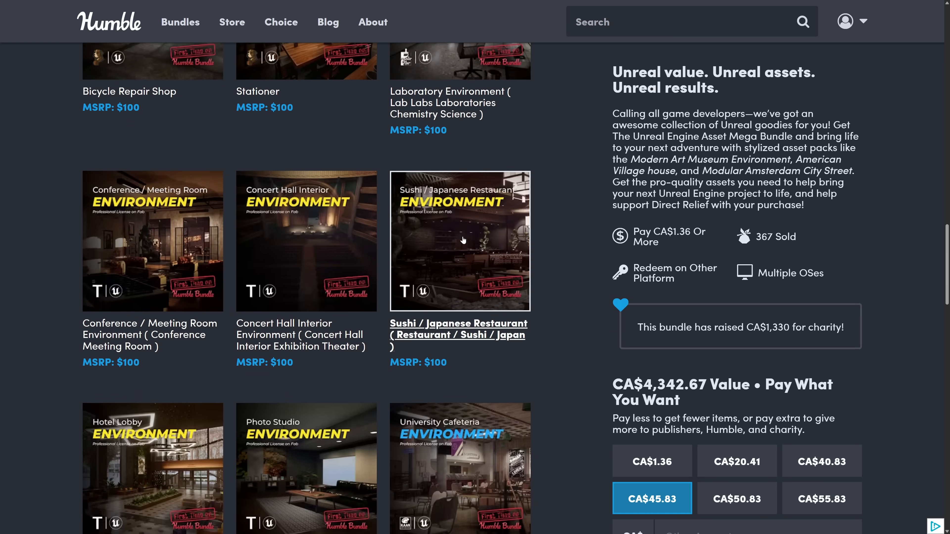
pyautogui.scroll(3)
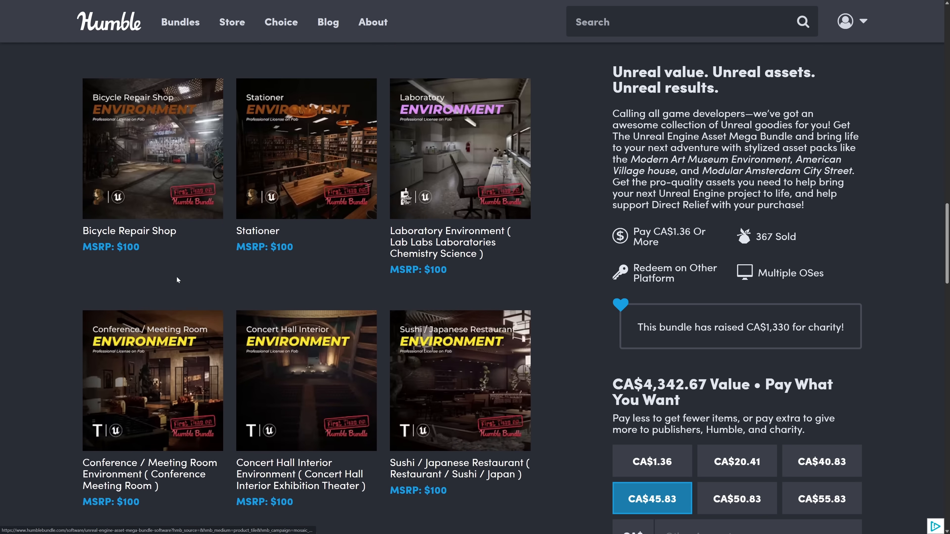
pyautogui.scroll(3)
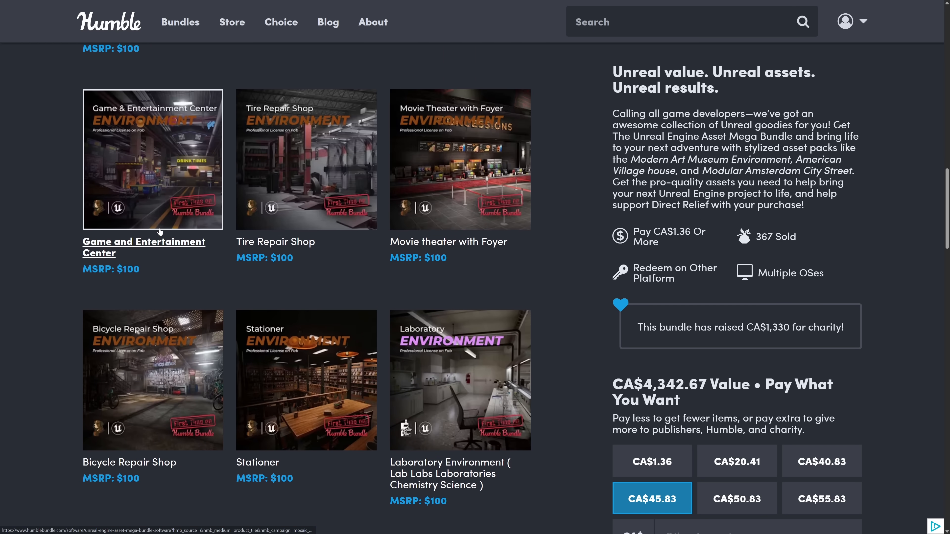
pyautogui.scroll(3)
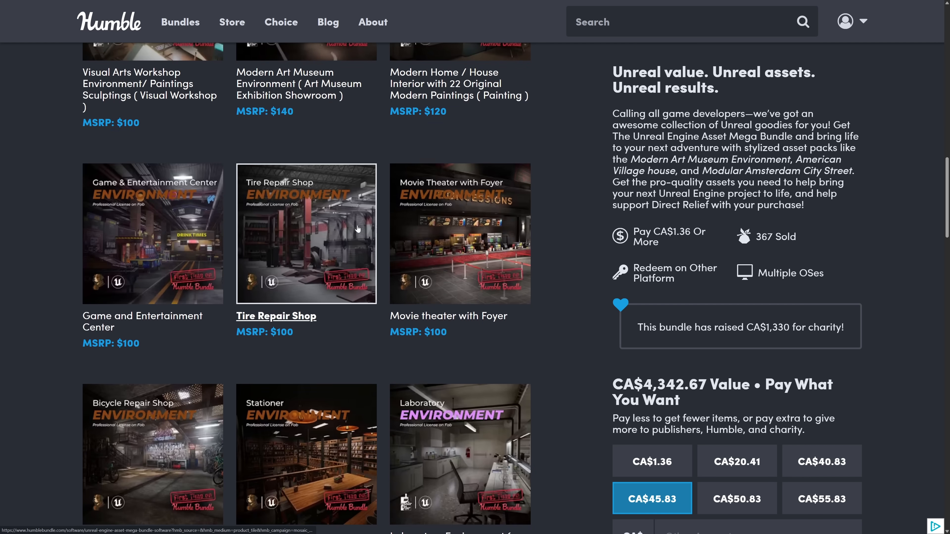
pyautogui.scroll(3)
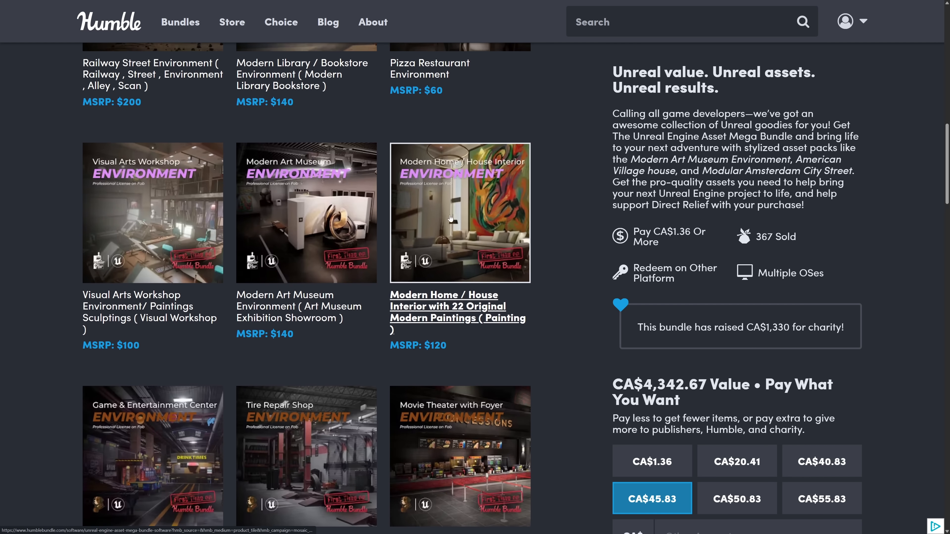
pyautogui.scroll(-3)
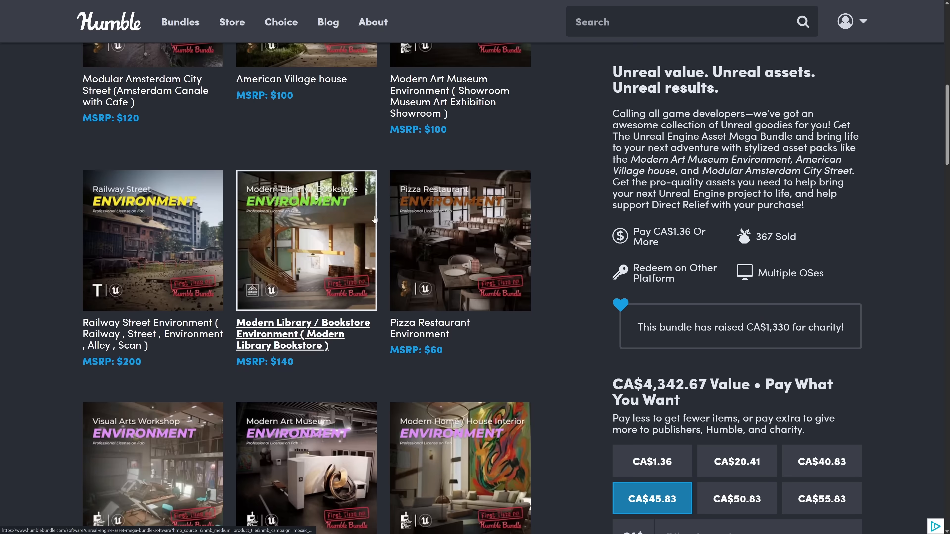
pyautogui.scroll(3)
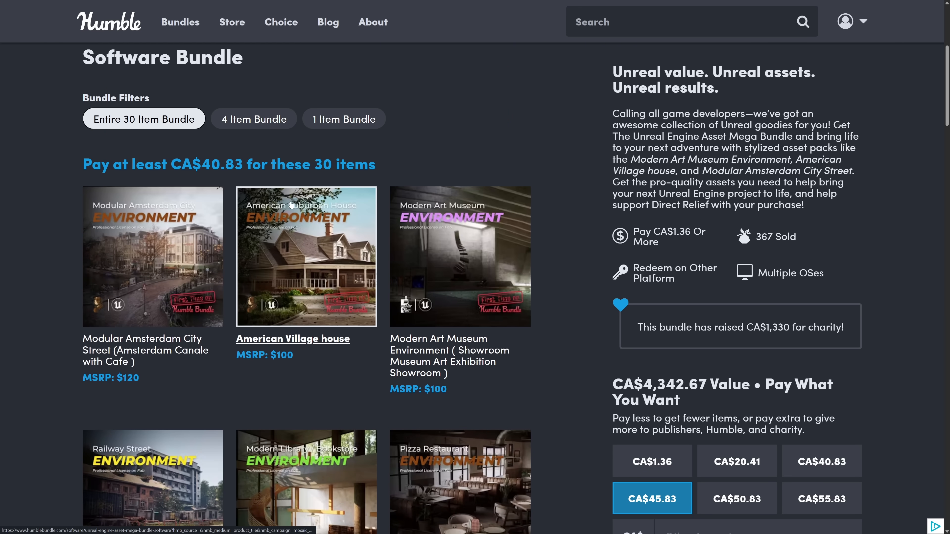
pyautogui.moveTo(305, 246)
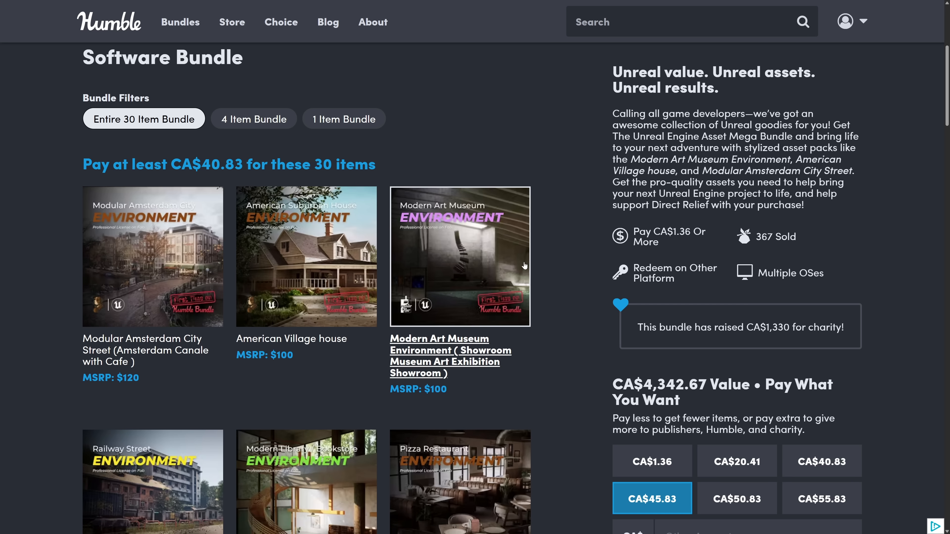
pyautogui.moveTo(518, 319)
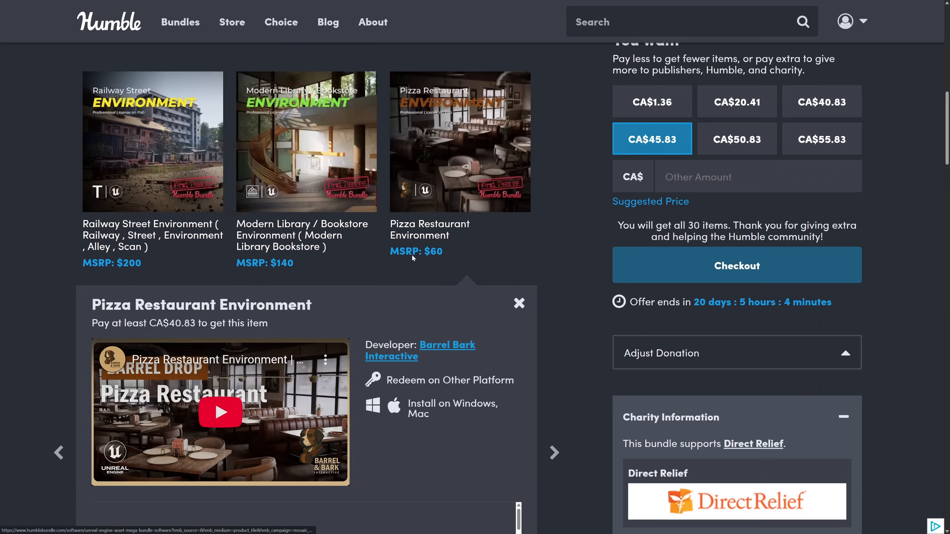
# Close the Sushi / Japanese Restaurant item details and scroll back up the Mega Bundle item grid.
pyautogui.scroll(-3)
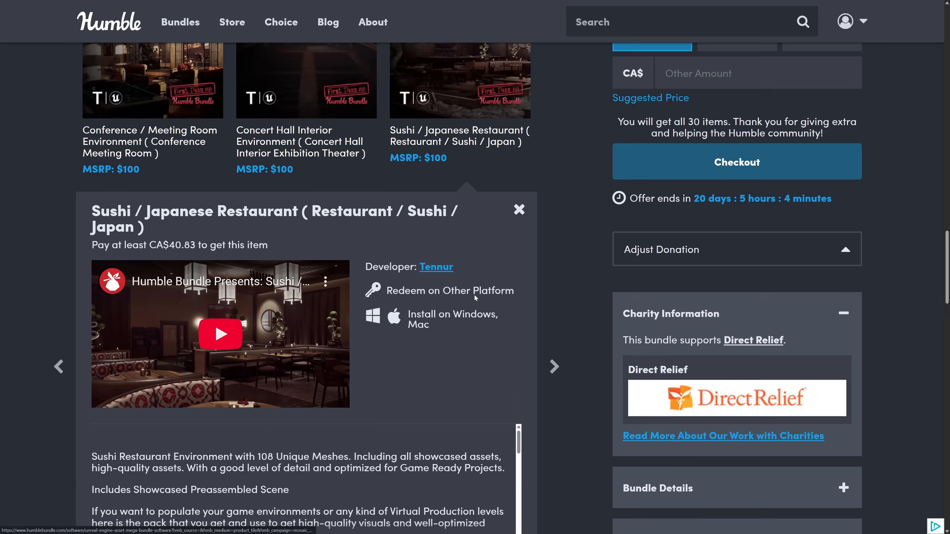
pyautogui.scroll(-3)
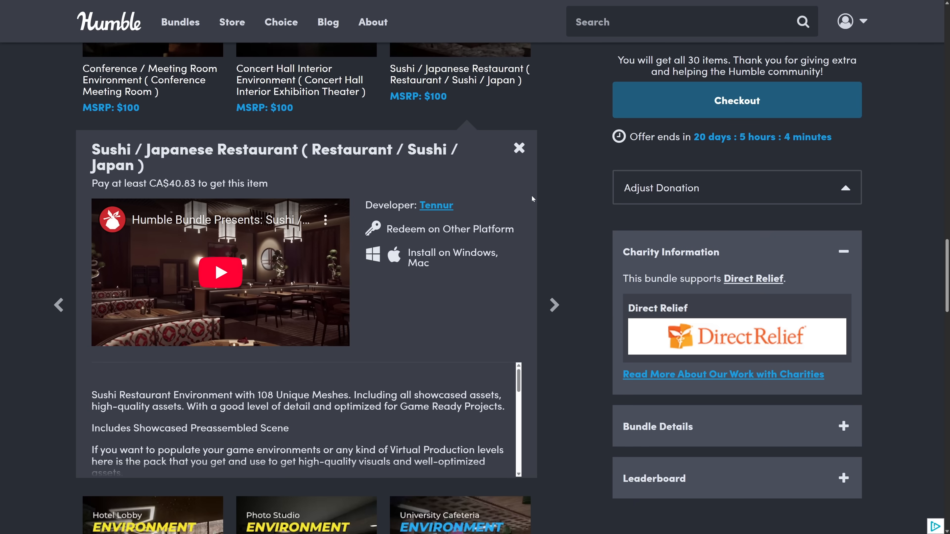
pyautogui.click(518, 148)
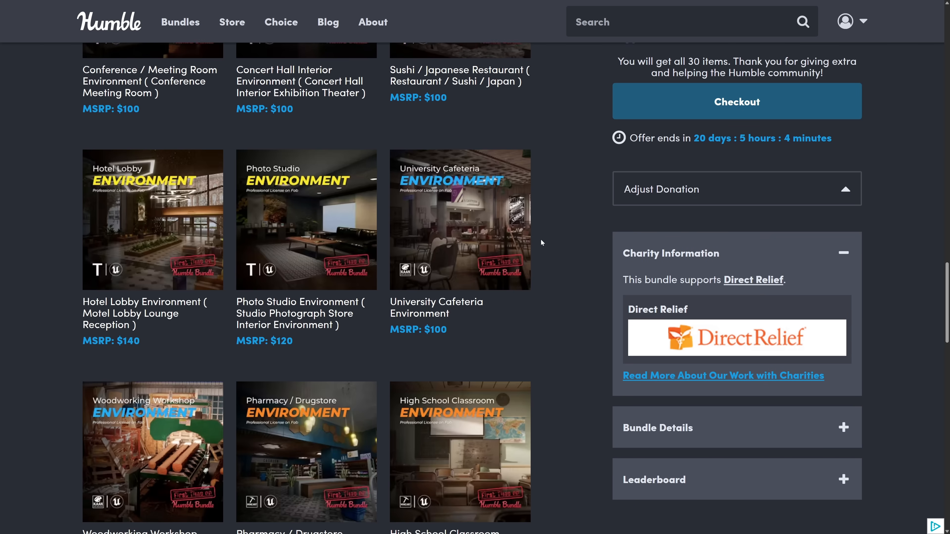
pyautogui.scroll(3)
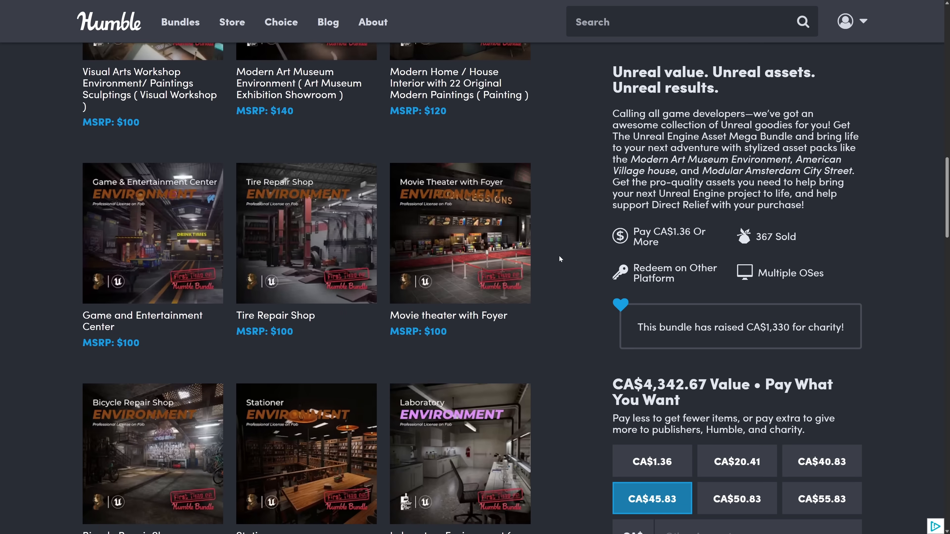
pyautogui.scroll(3)
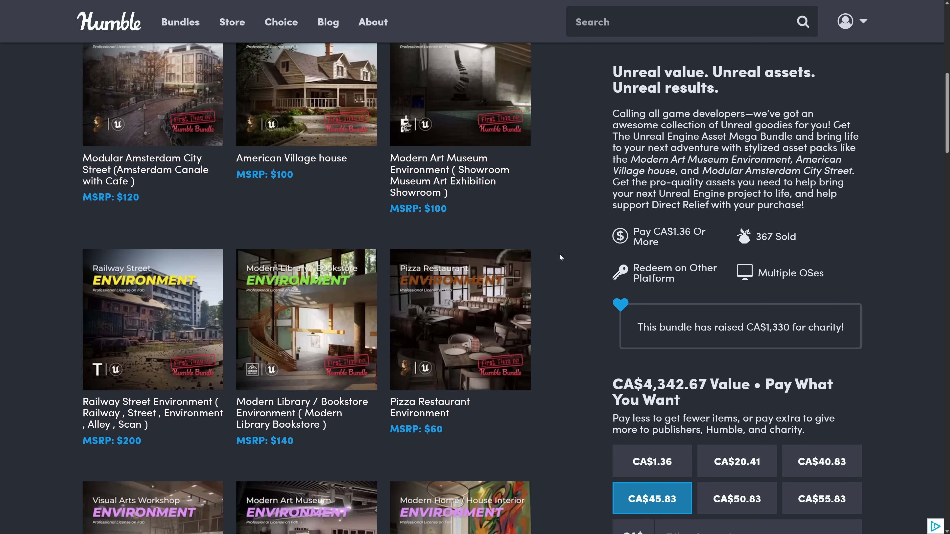
pyautogui.scroll(3)
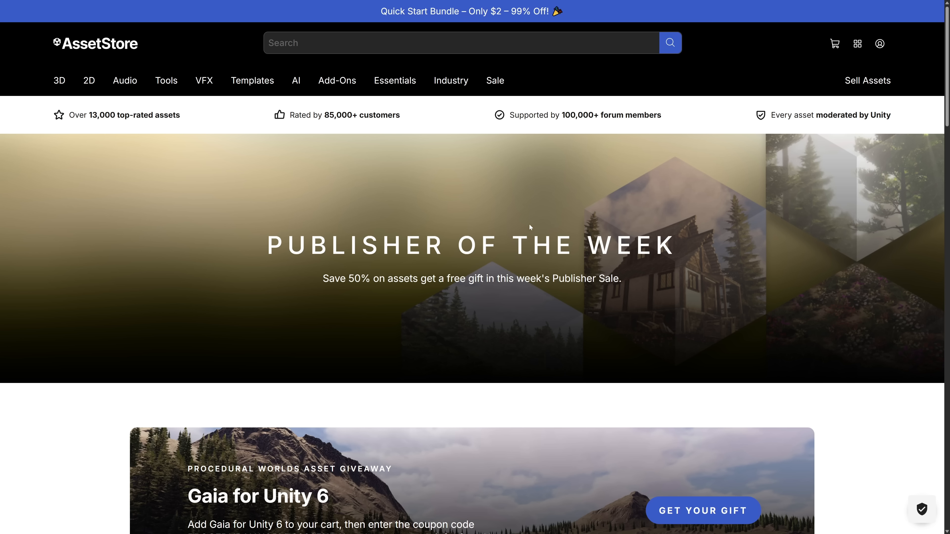
# Browse the Asset Store home to the Procedural Worlds sale and reach Gaia for Unity 6 at $24.50.
pyautogui.scroll(-3)
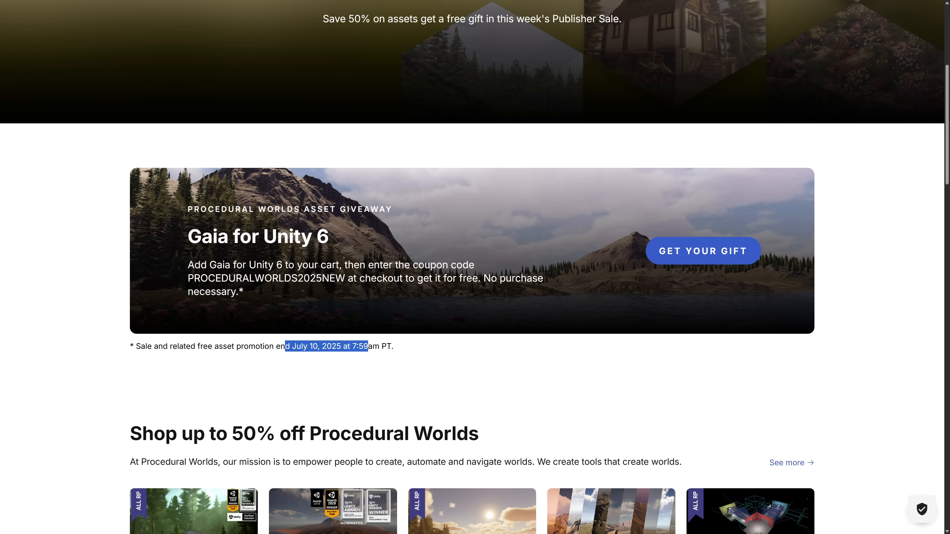
pyautogui.click(395, 350)
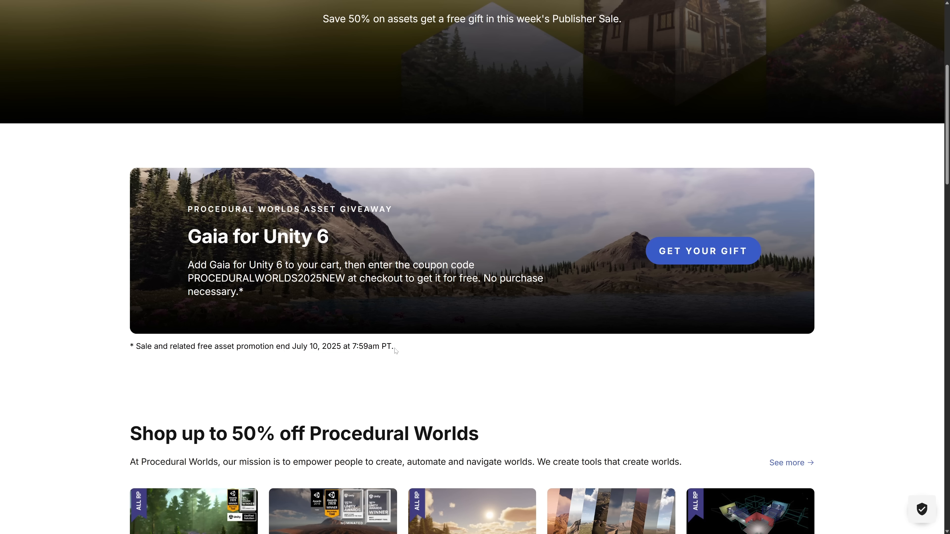
pyautogui.scroll(-3)
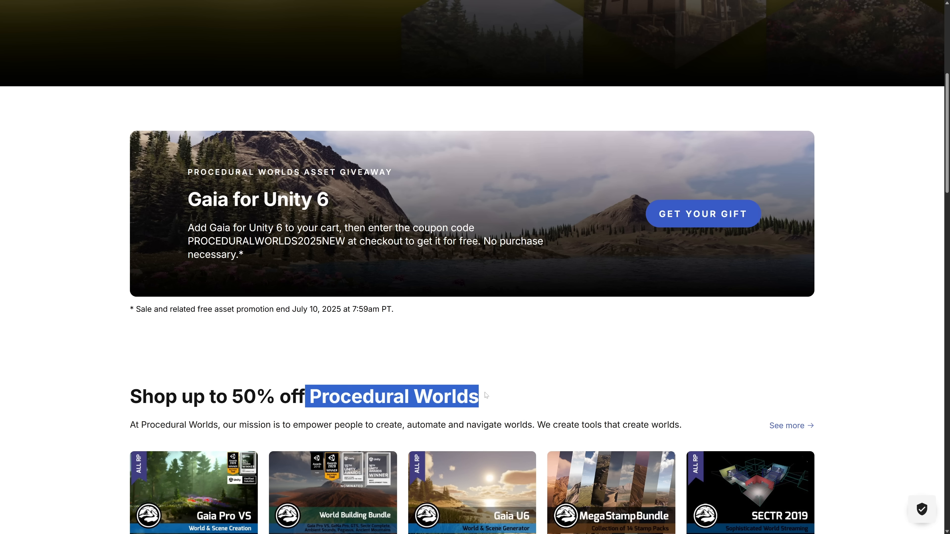
pyautogui.scroll(3)
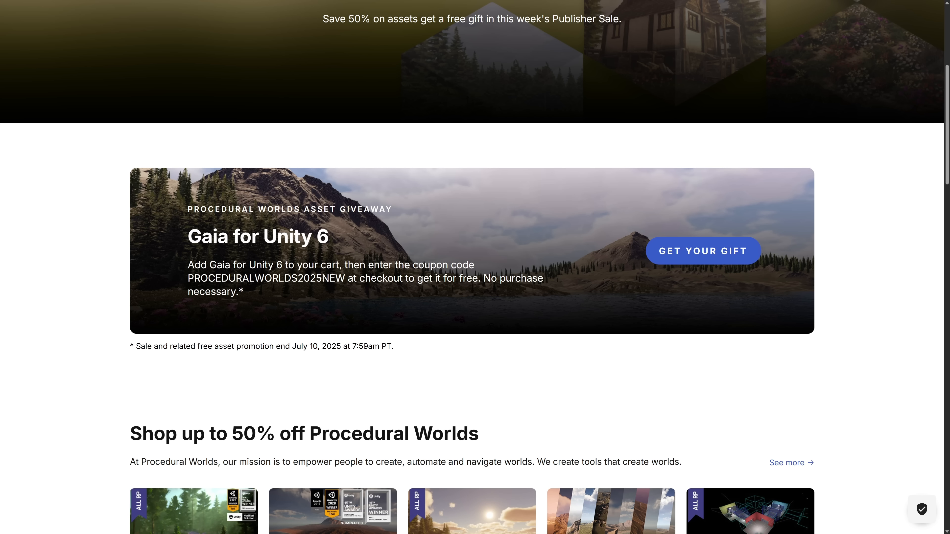
pyautogui.moveTo(429, 255)
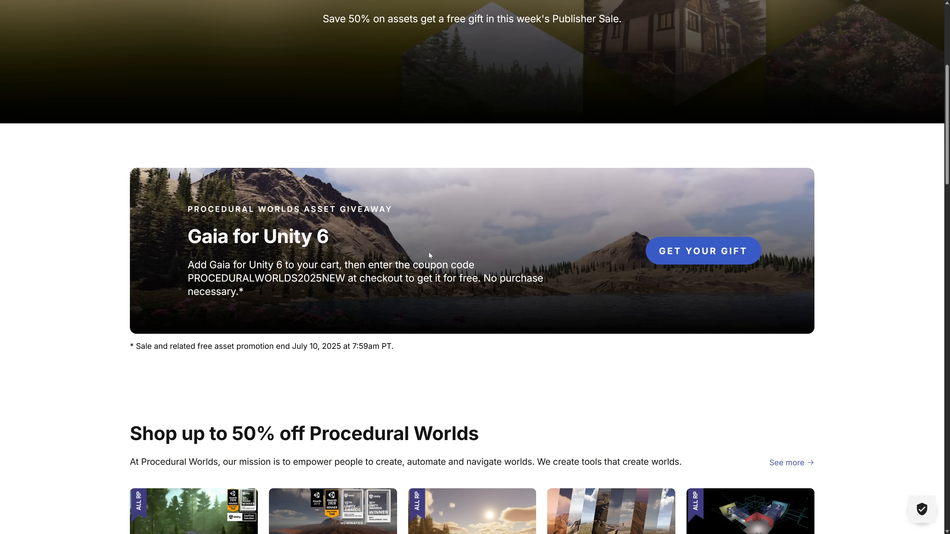
pyautogui.moveTo(430, 256)
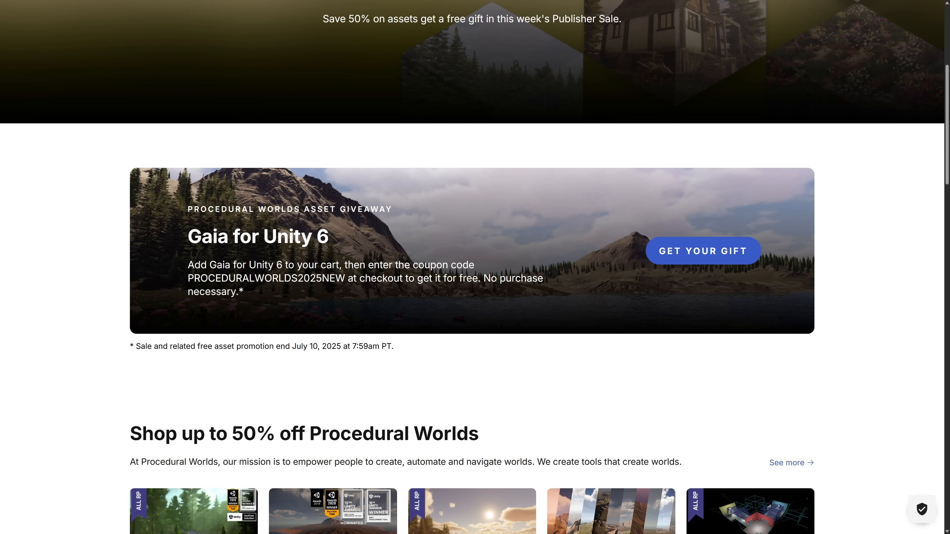
pyautogui.scroll(-3)
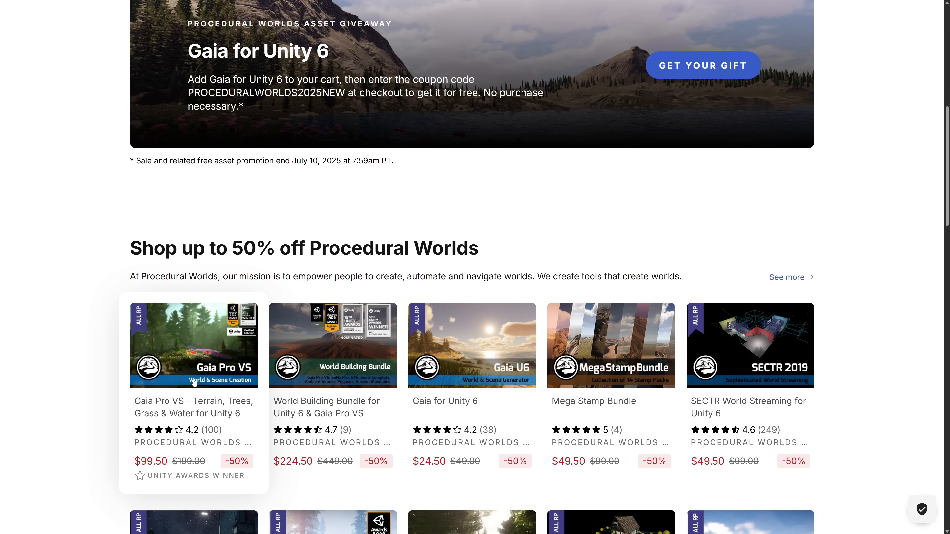
pyautogui.scroll(3)
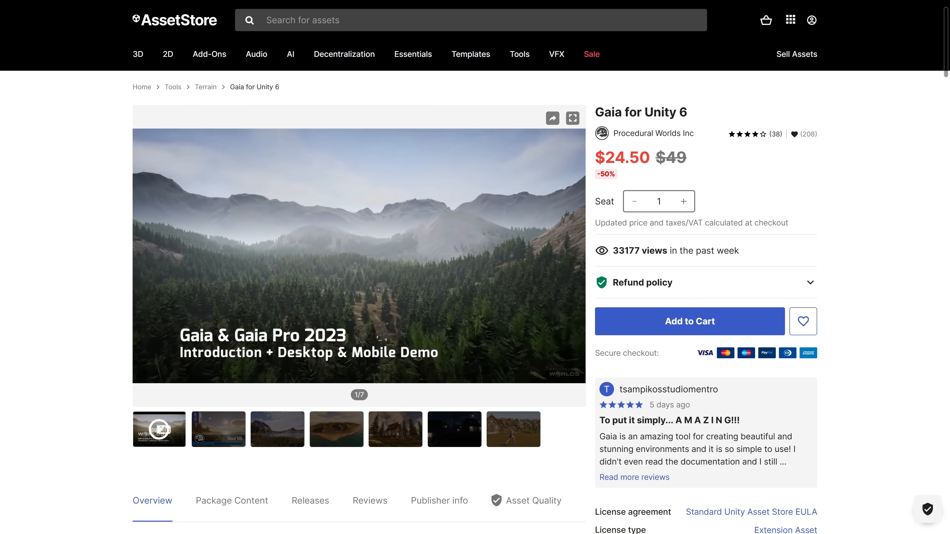
# Return to the Humble Unreal Engine Asset Mega Bundle page and scroll to its top.
pyautogui.click(359, 254)
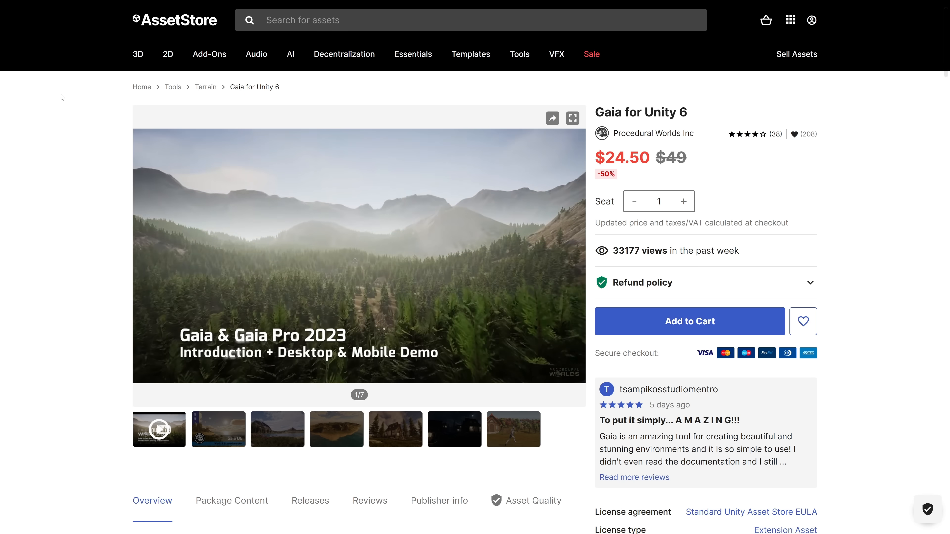
pyautogui.scroll(3)
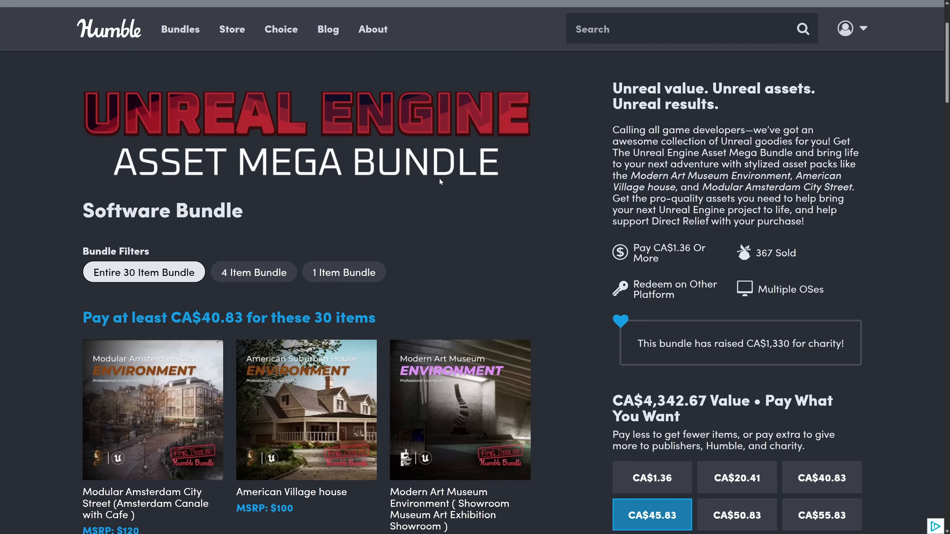
# Scroll the Big Bang Unreal & Unity Asset Packs Bundle page.
pyautogui.scroll(-3)
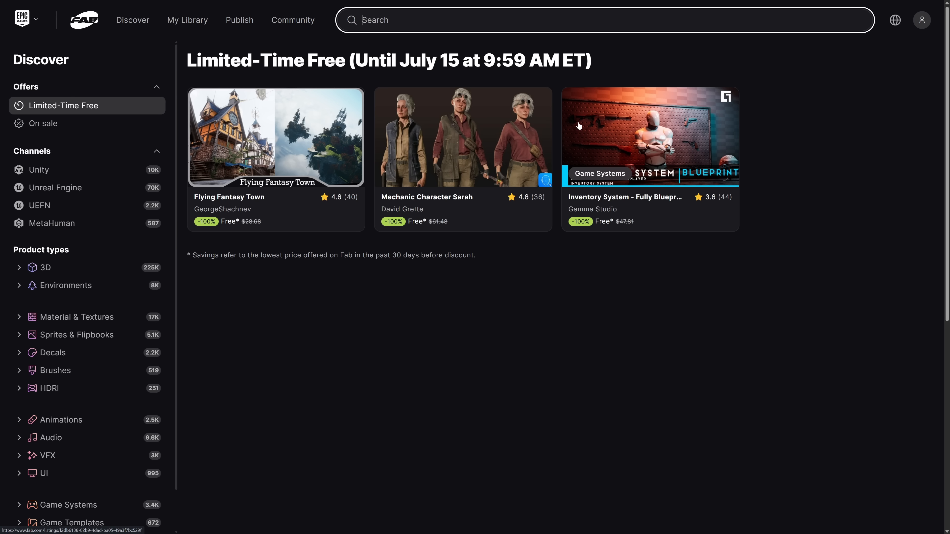
pyautogui.moveTo(468, 222)
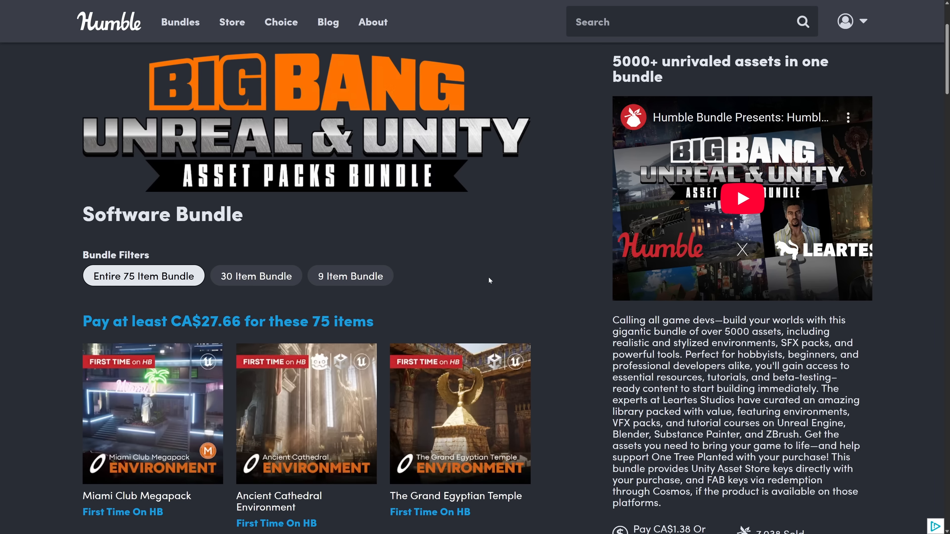
pyautogui.moveTo(243, 89)
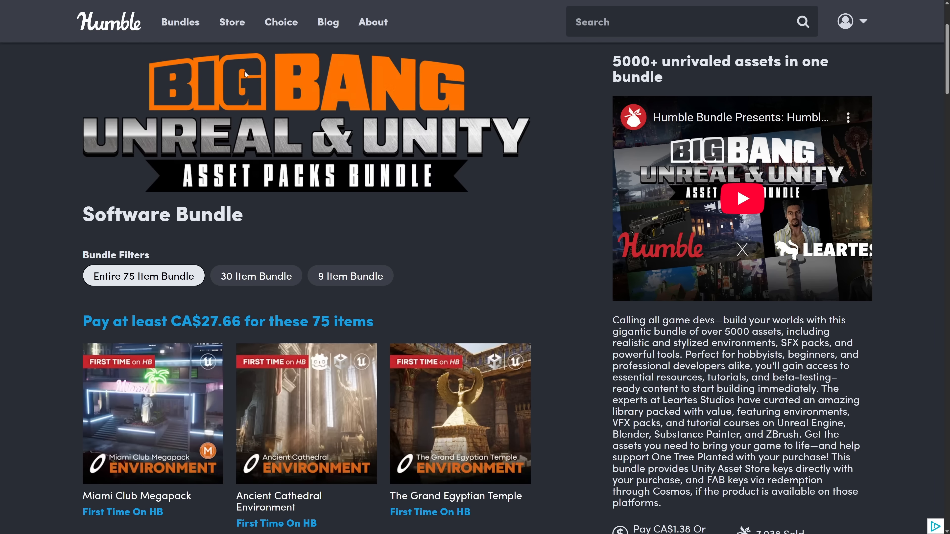
# Scroll through the Big Bang bundle items before moving to the Starnova Godot bundle.
pyautogui.scroll(-3)
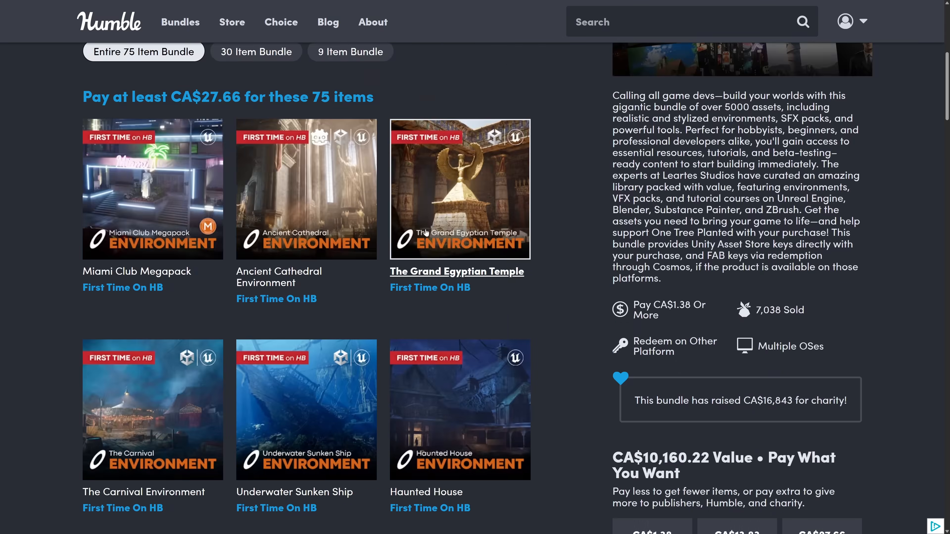
pyautogui.scroll(-3)
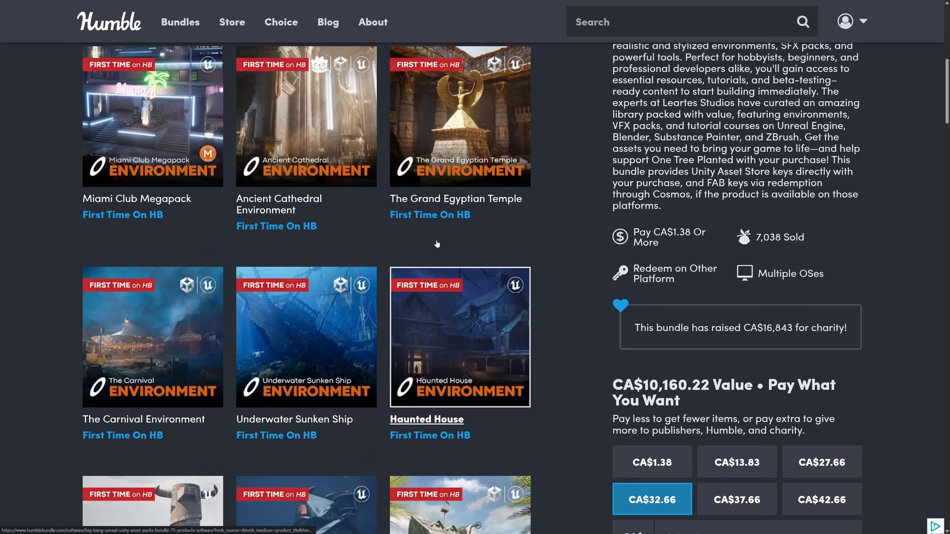
pyautogui.scroll(3)
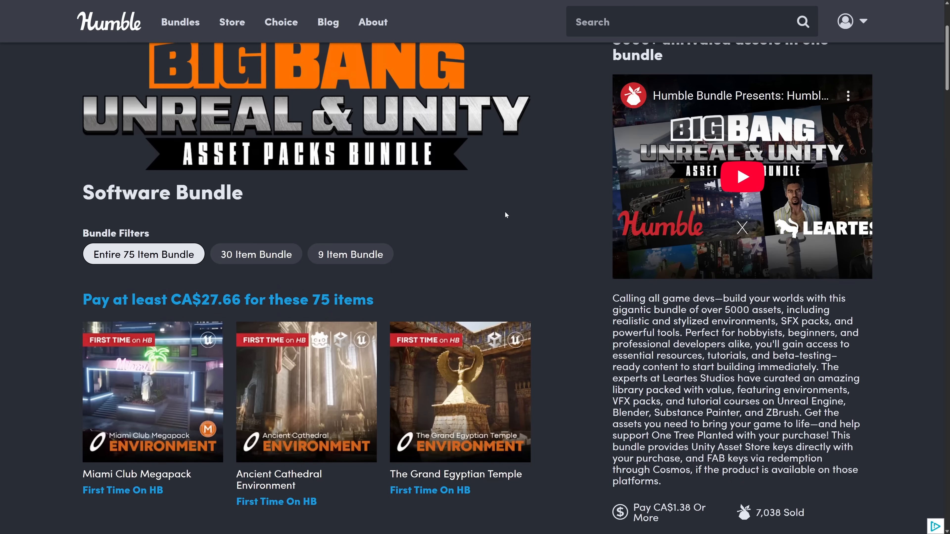
pyautogui.scroll(3)
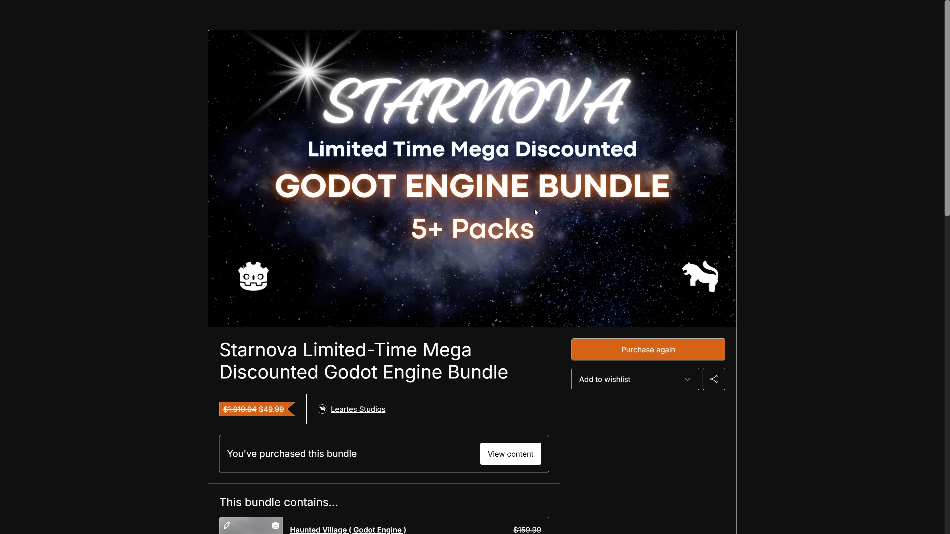
# Scroll through the Summer Unity Engine Bundle's included environment packs on Gumroad.
pyautogui.scroll(-3)
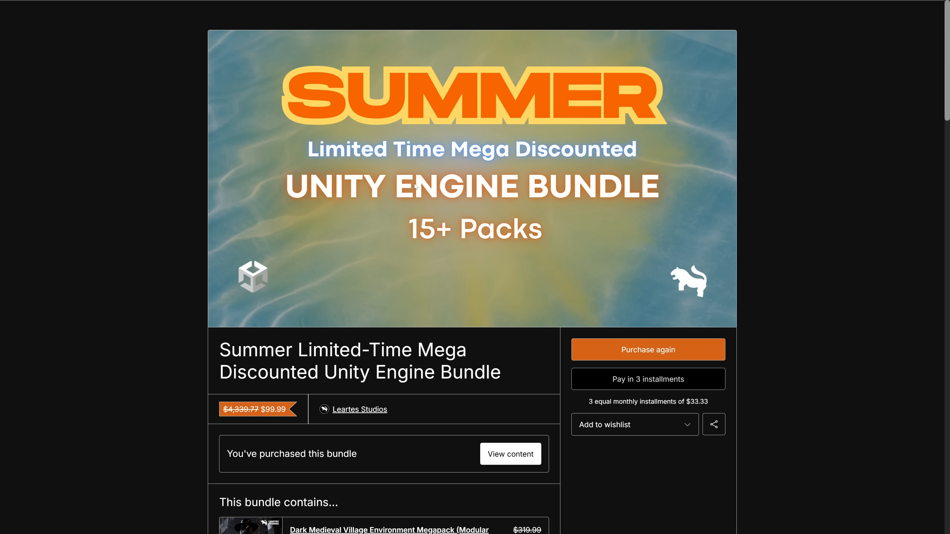
pyautogui.scroll(-3)
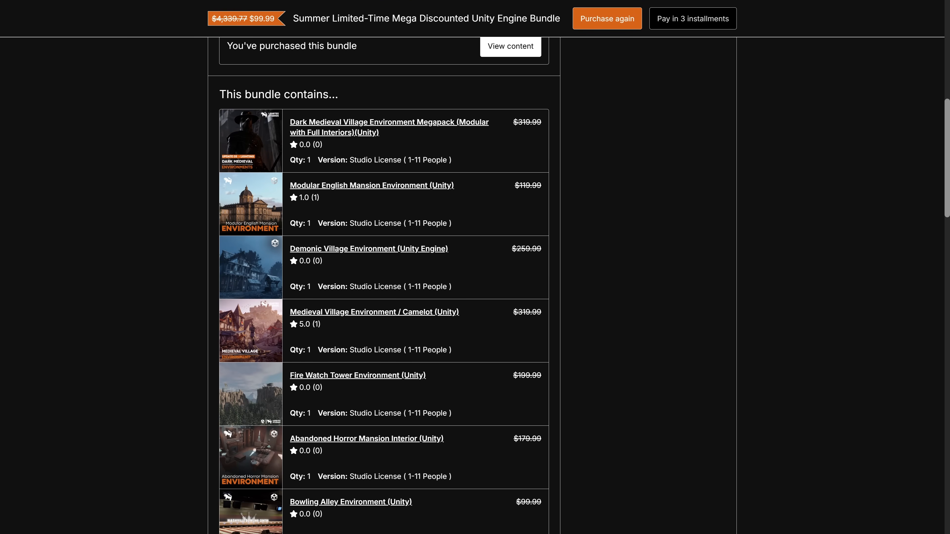
pyautogui.scroll(3)
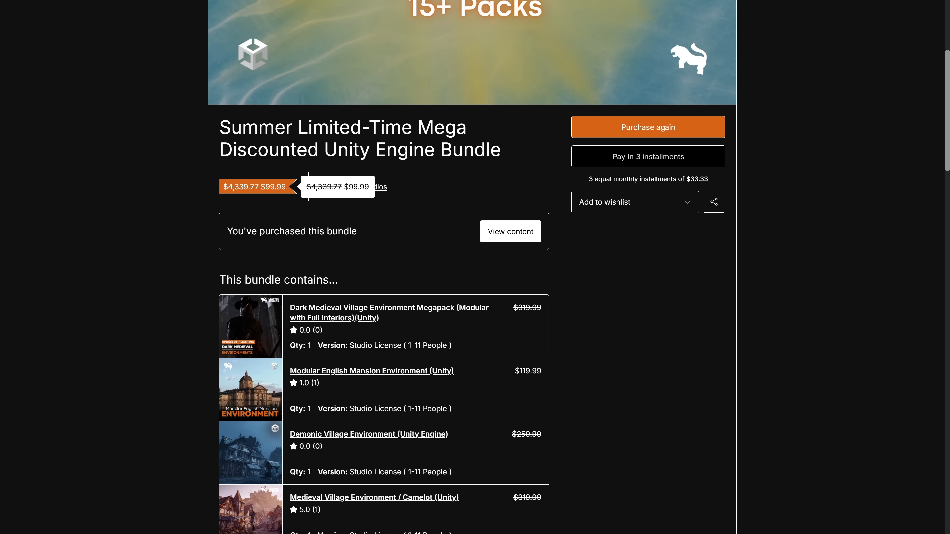
pyautogui.moveTo(267, 179)
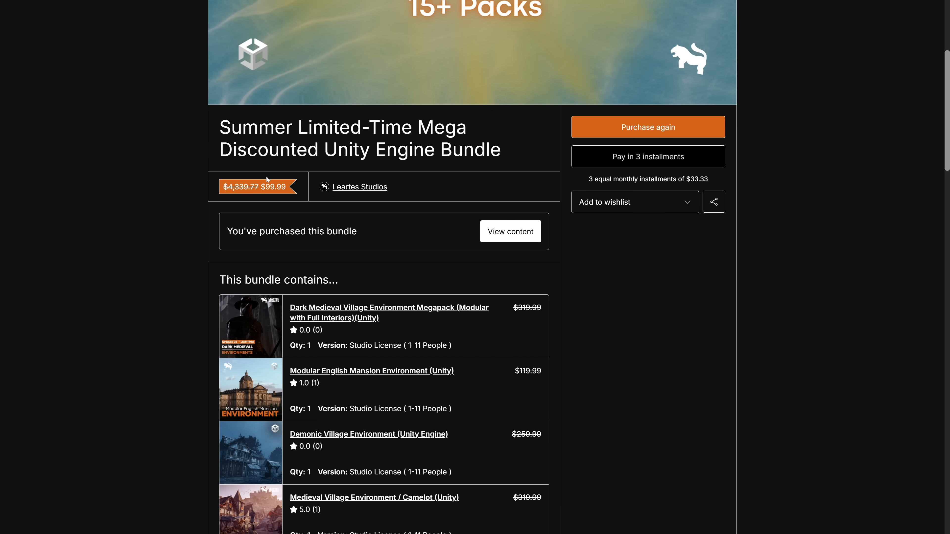
pyautogui.moveTo(429, 231)
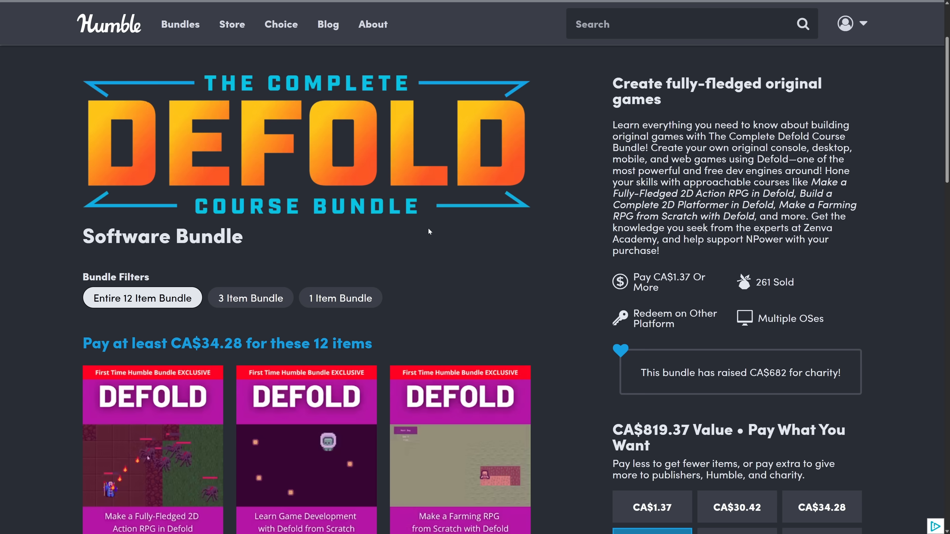
# Scroll through the Complete Defold Course Bundle's course items and back up.
pyautogui.scroll(-3)
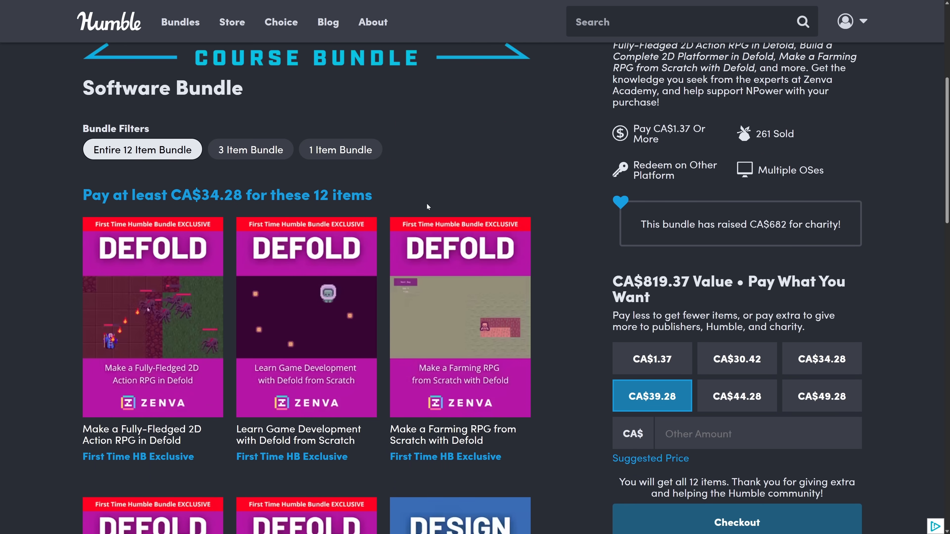
pyautogui.moveTo(477, 173)
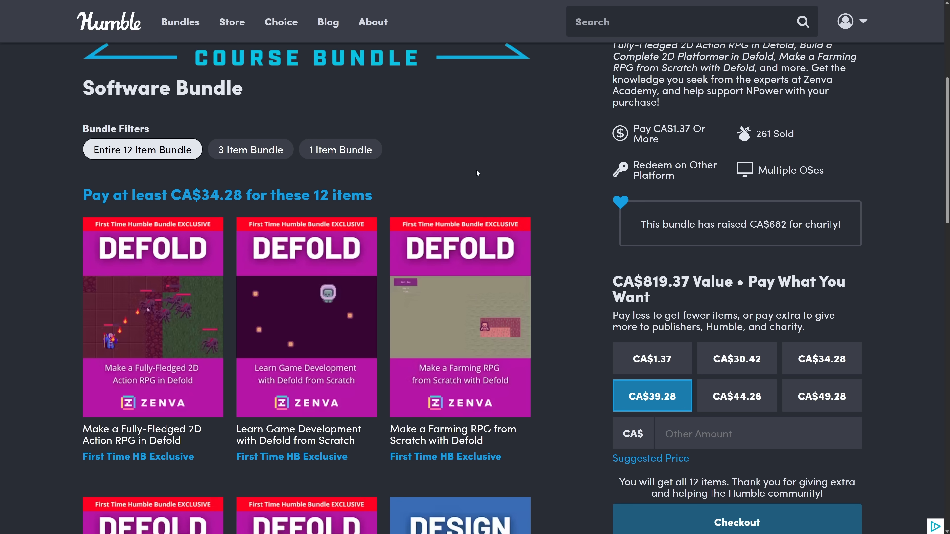
pyautogui.moveTo(148, 159)
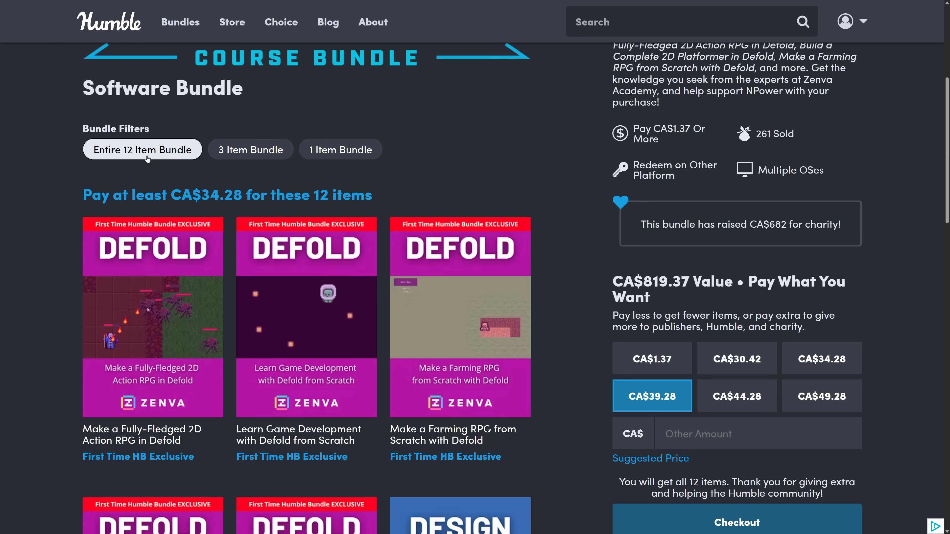
pyautogui.scroll(-3)
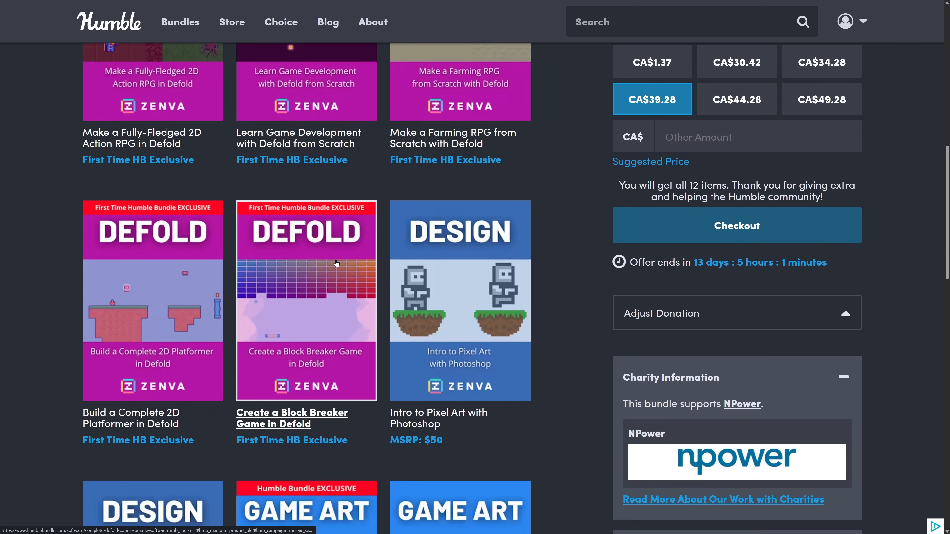
pyautogui.scroll(-3)
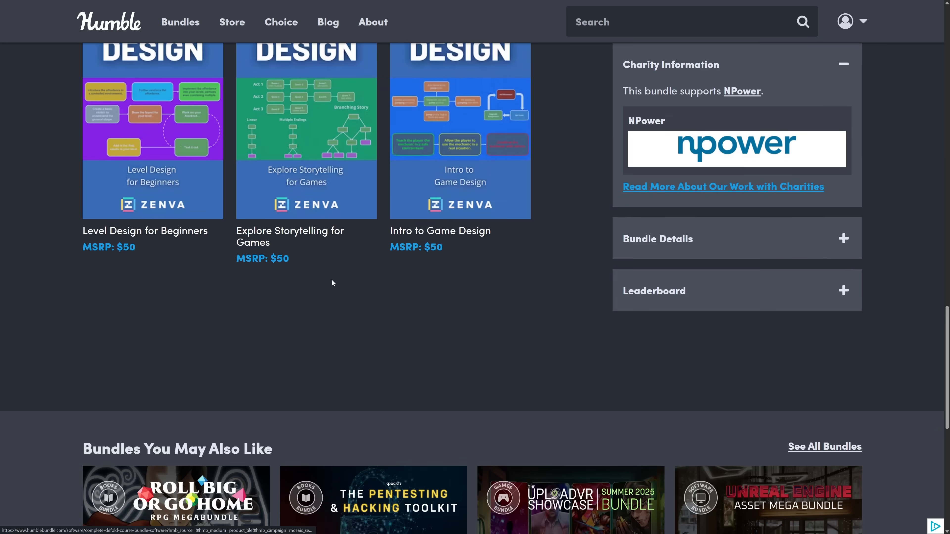
pyautogui.scroll(3)
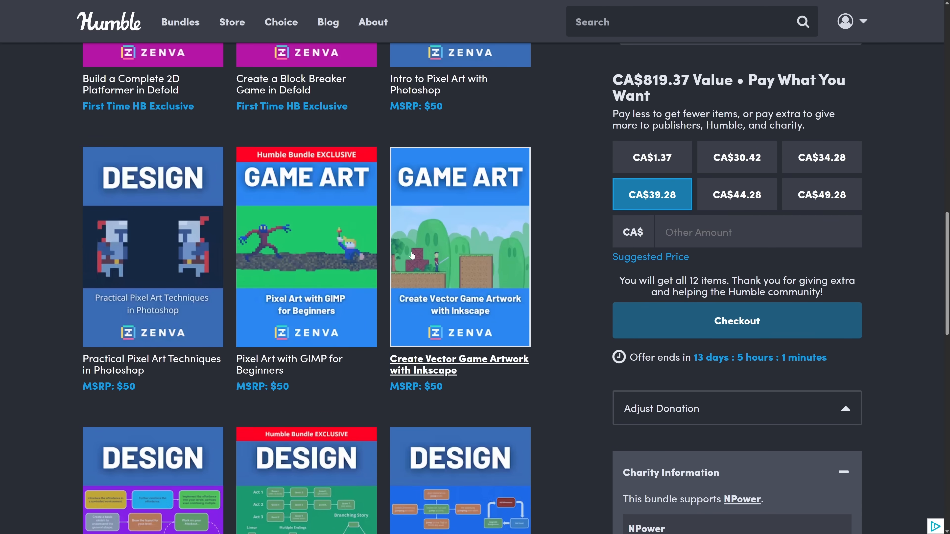
pyautogui.scroll(3)
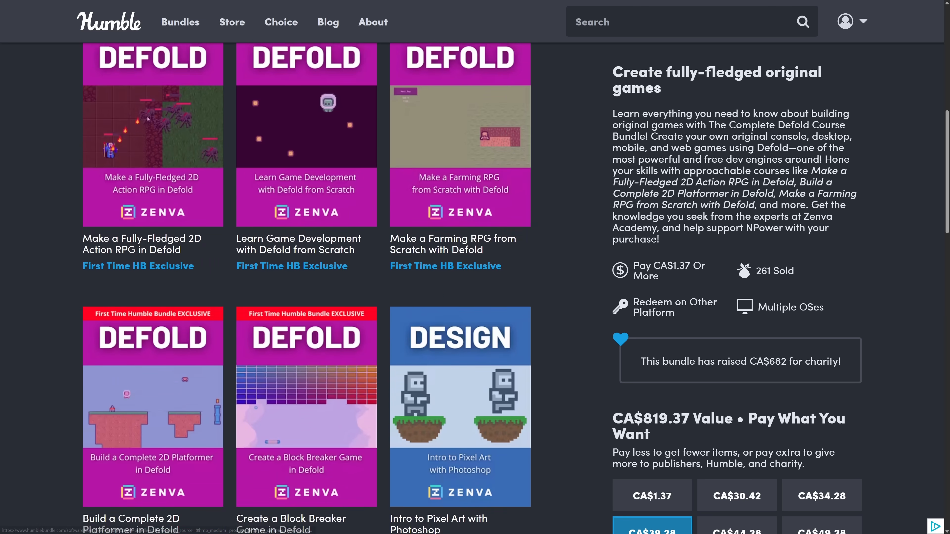
pyautogui.scroll(3)
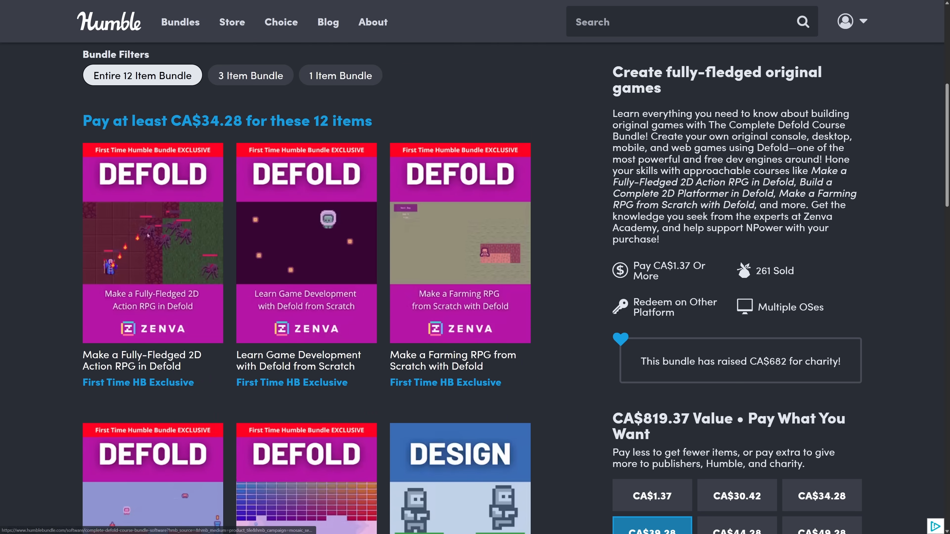
pyautogui.scroll(-3)
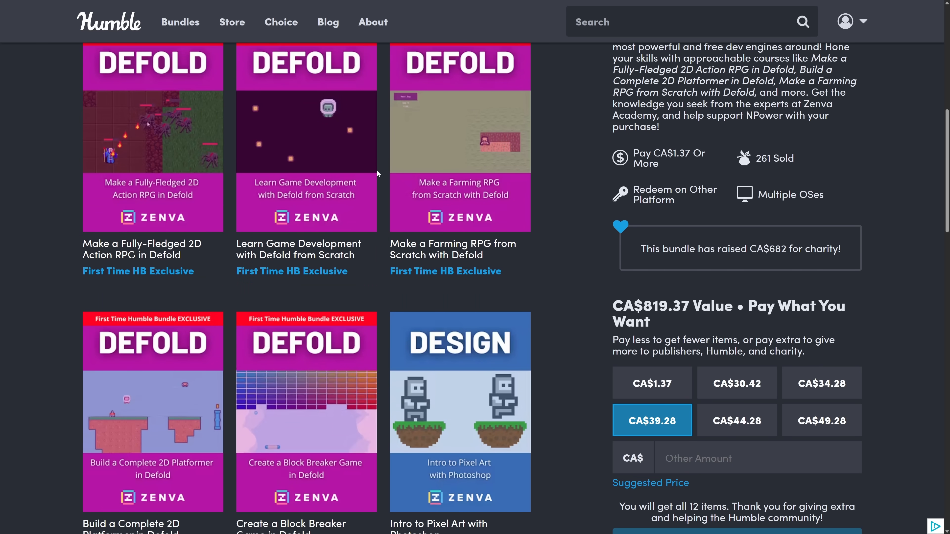
pyautogui.moveTo(143, 194)
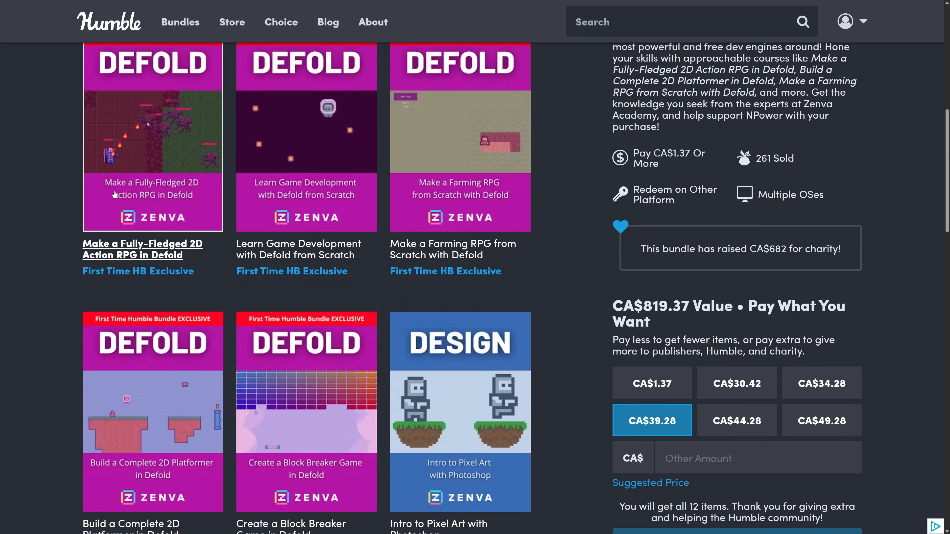
pyautogui.moveTo(177, 188)
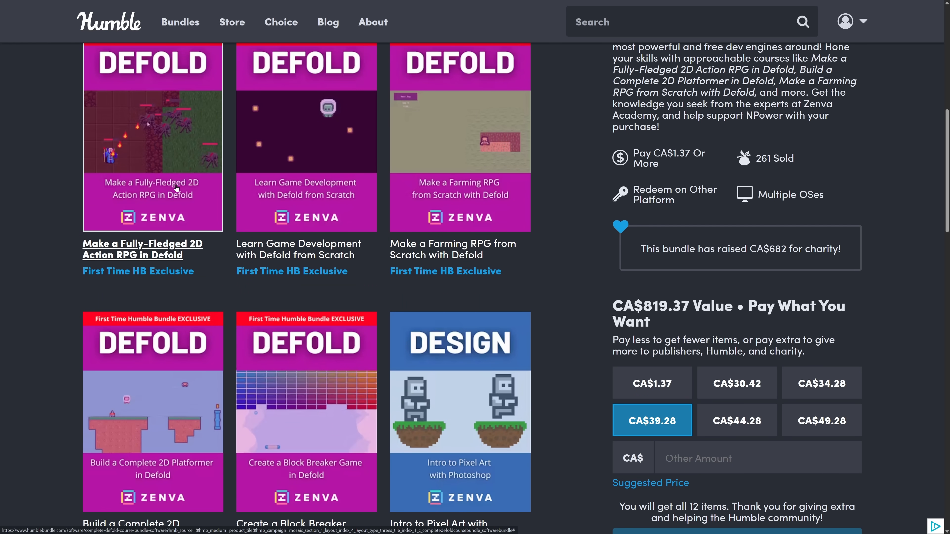
pyautogui.moveTo(315, 188)
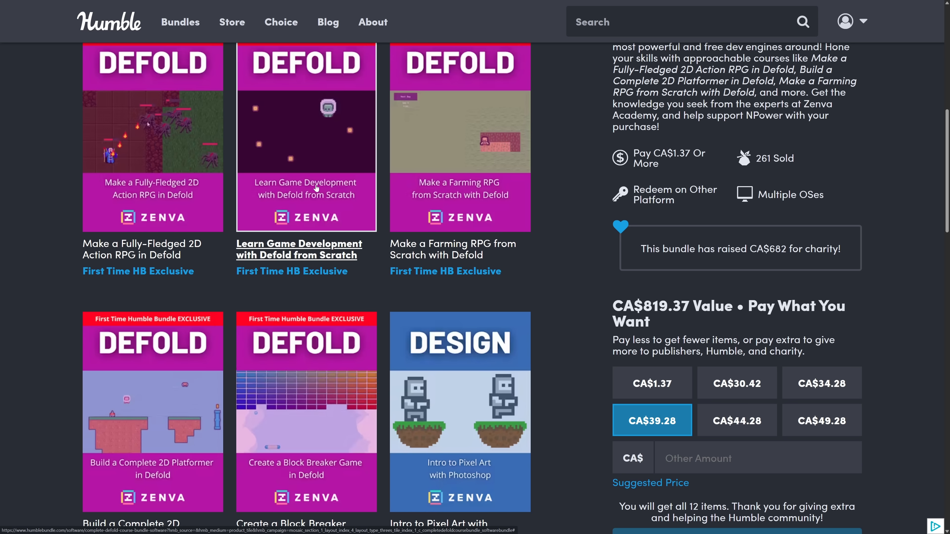
pyautogui.moveTo(450, 186)
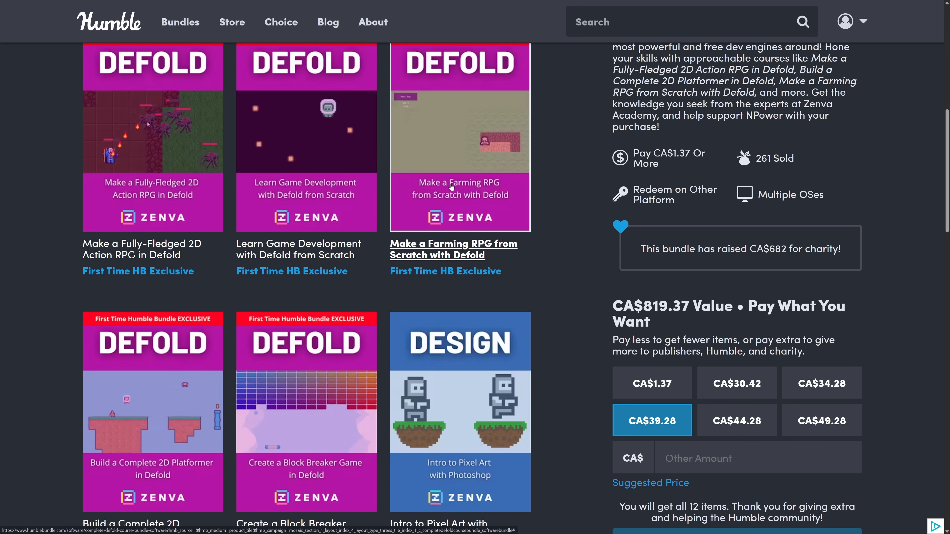
# Browse the Pro Animation Moho Pro 12.5 bundle page, four items from CA$34.18.
pyautogui.scroll(-3)
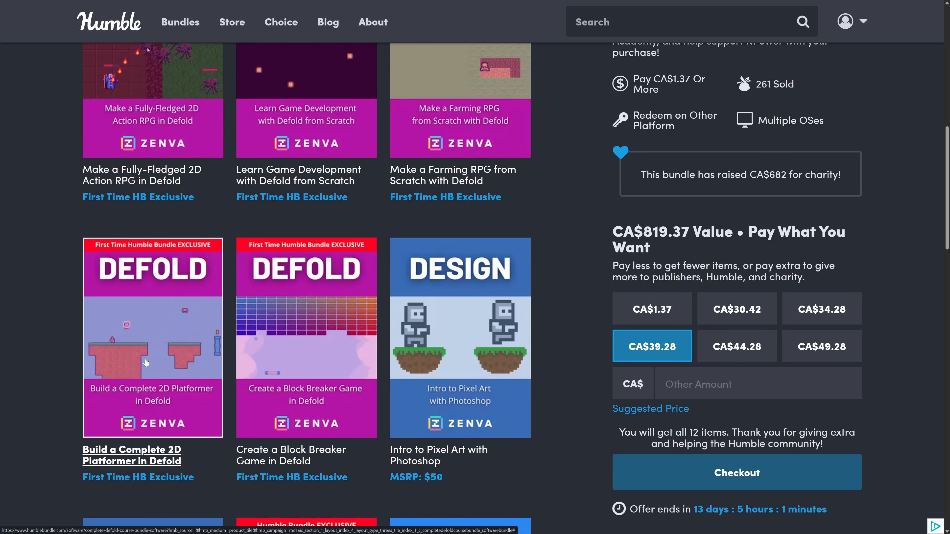
pyautogui.moveTo(254, 348)
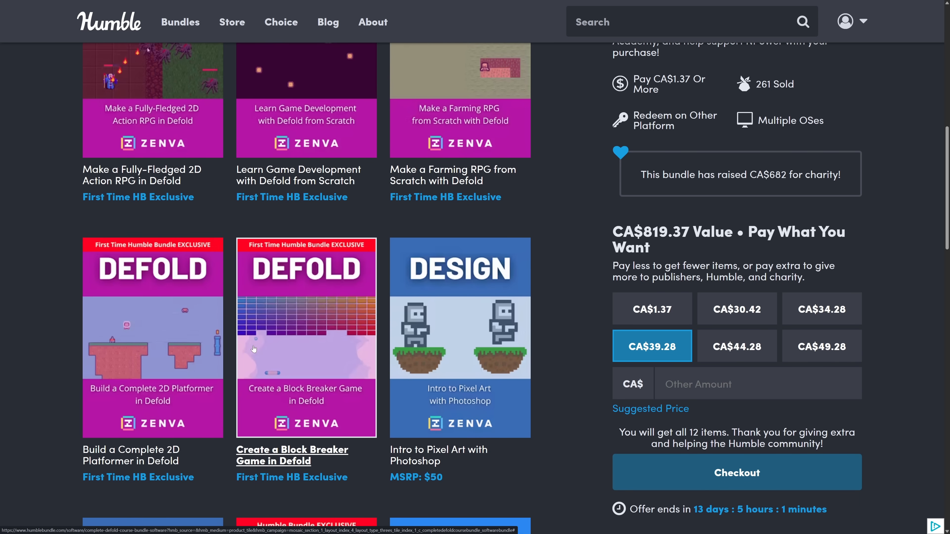
pyautogui.moveTo(326, 353)
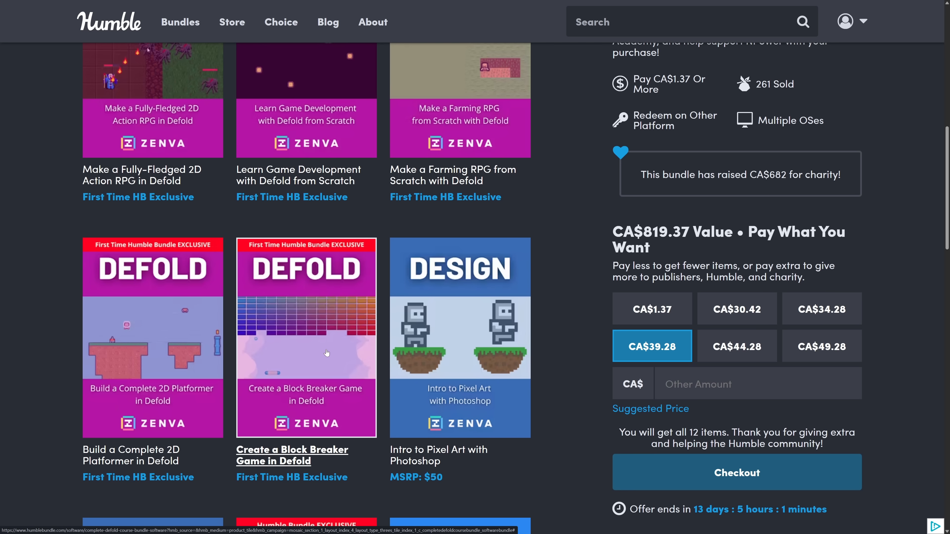
pyautogui.scroll(3)
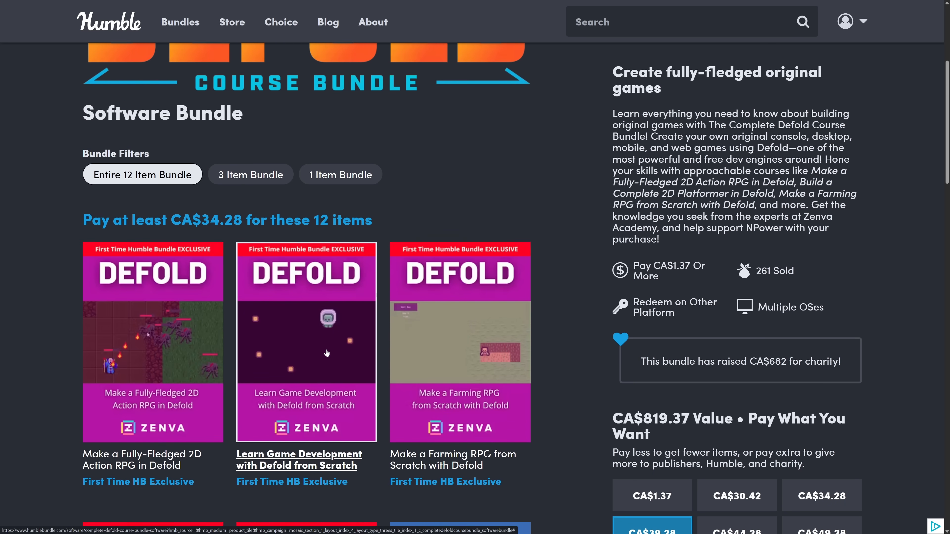
pyautogui.scroll(3)
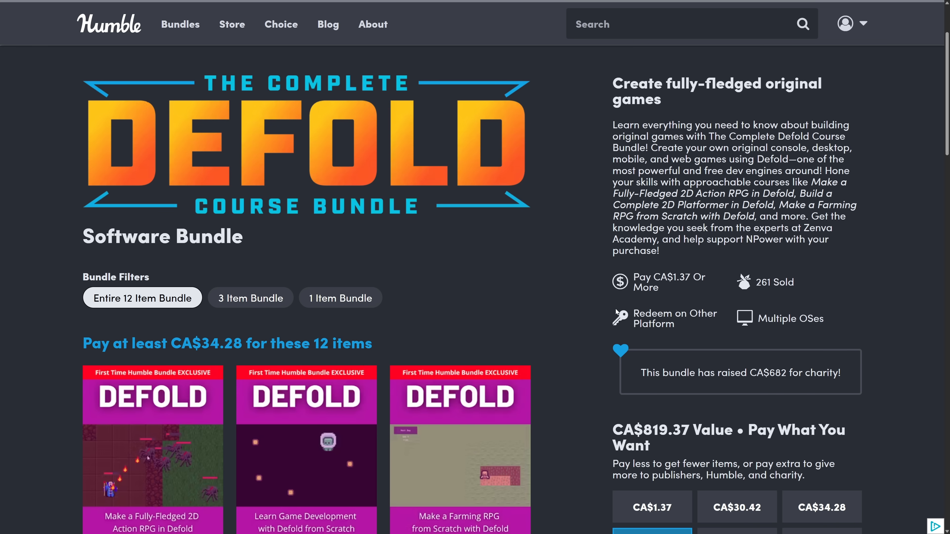
pyautogui.scroll(-3)
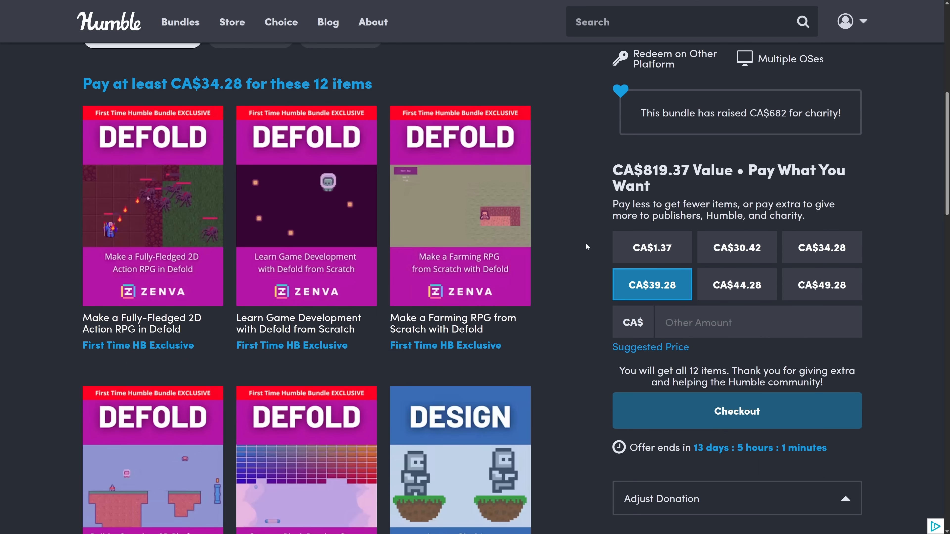
pyautogui.scroll(3)
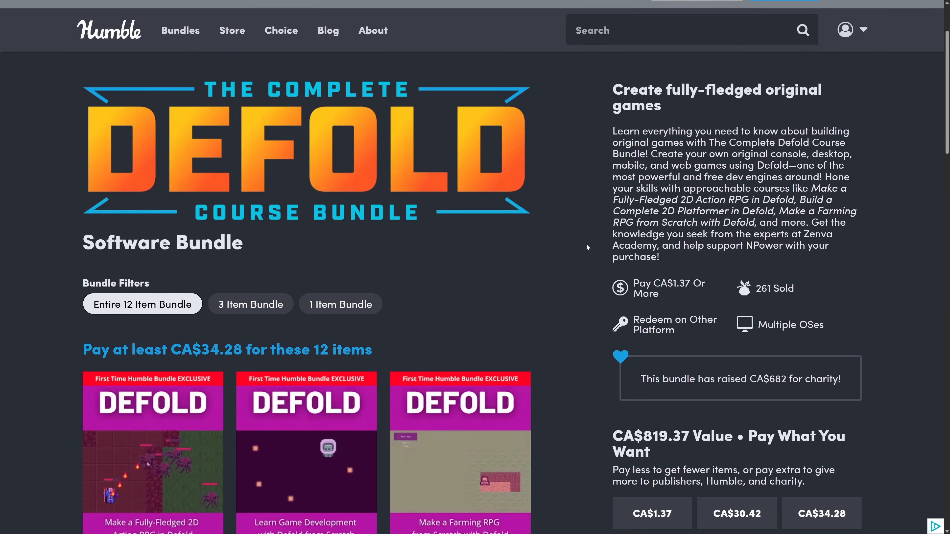
pyautogui.scroll(-3)
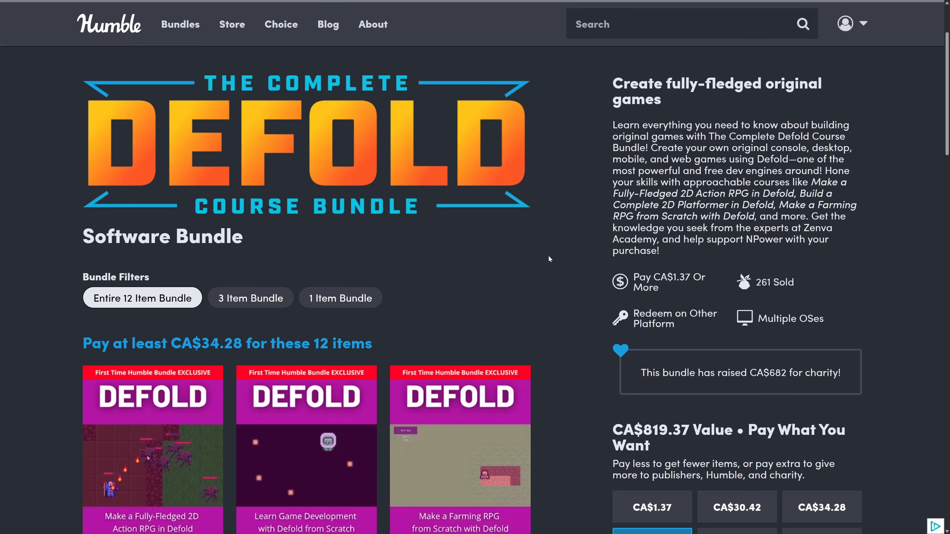
pyautogui.scroll(-3)
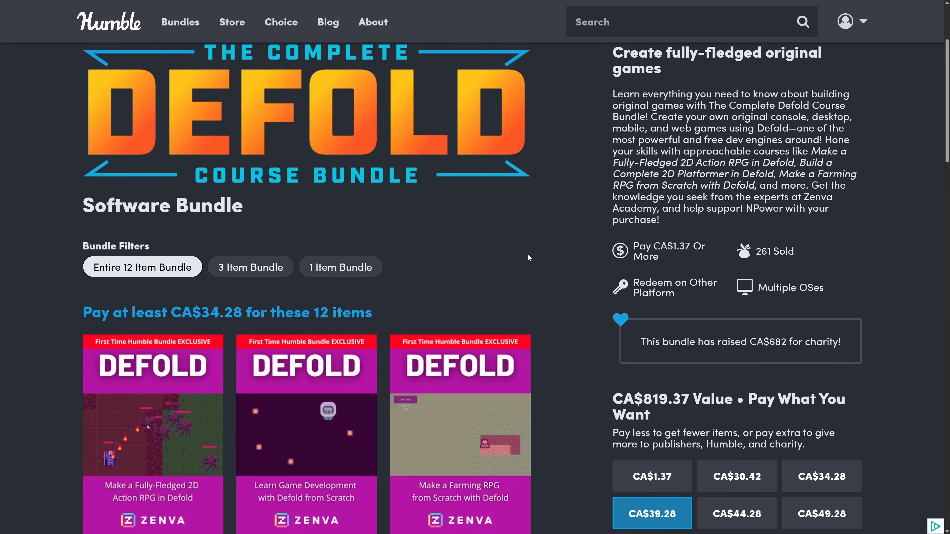
pyautogui.scroll(-3)
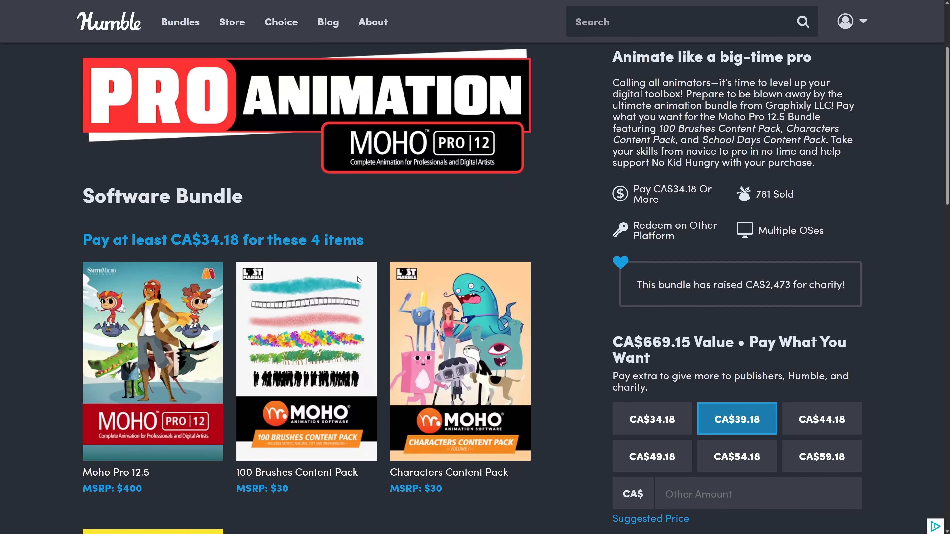
pyautogui.scroll(-3)
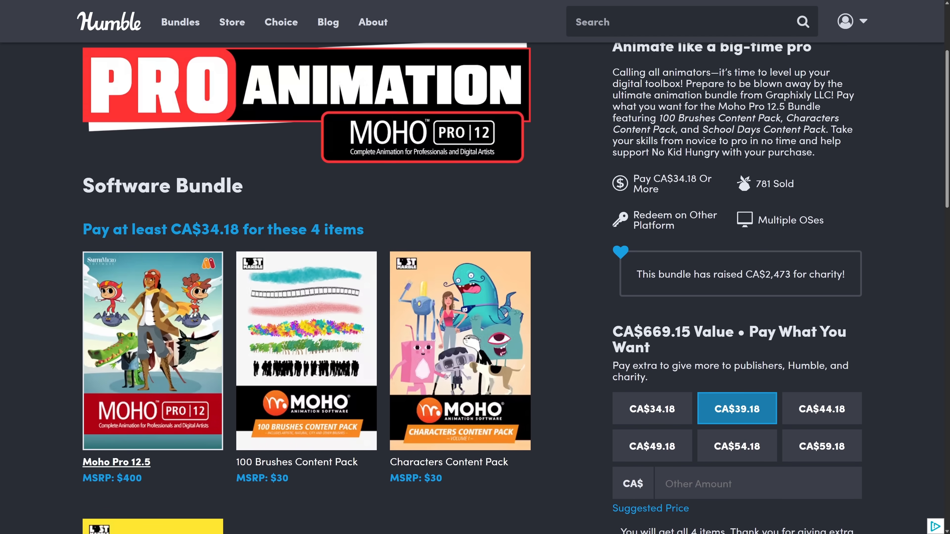
pyautogui.scroll(-3)
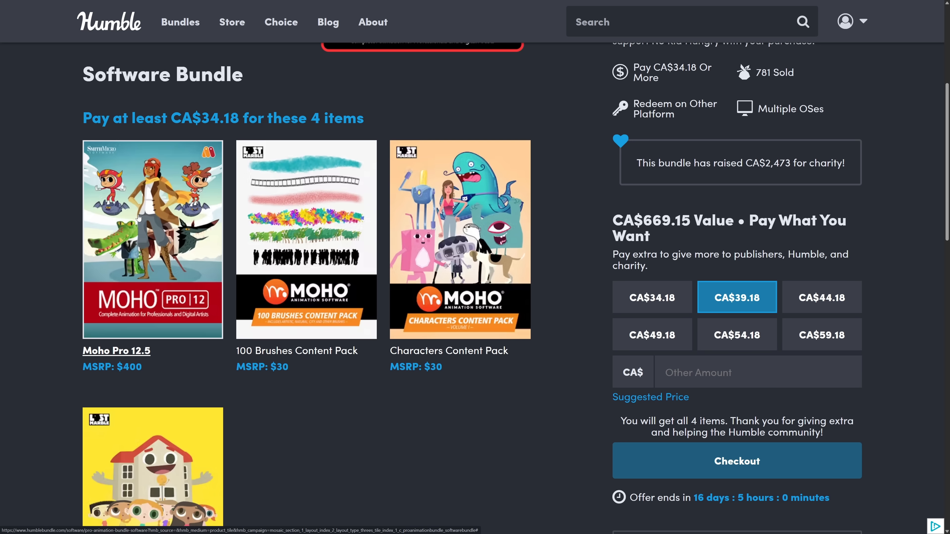
pyautogui.scroll(-3)
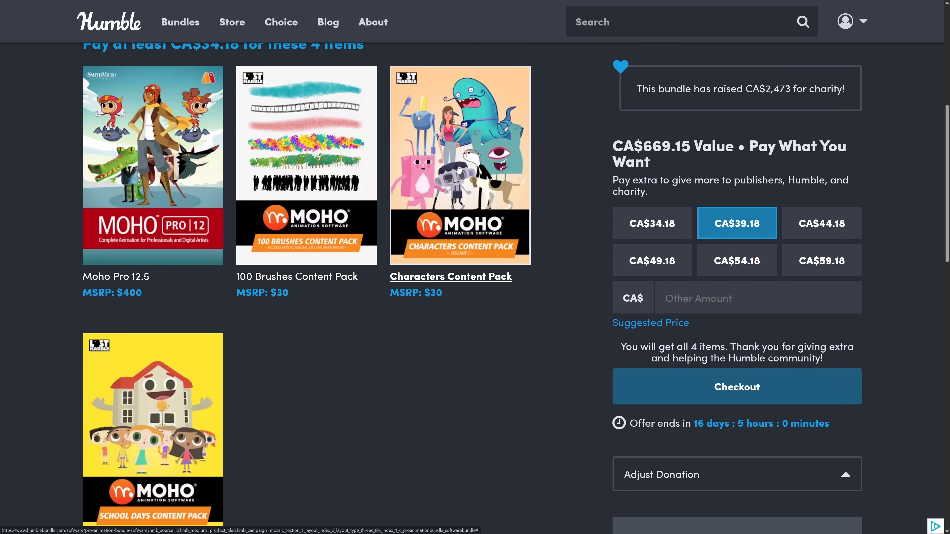
pyautogui.scroll(-3)
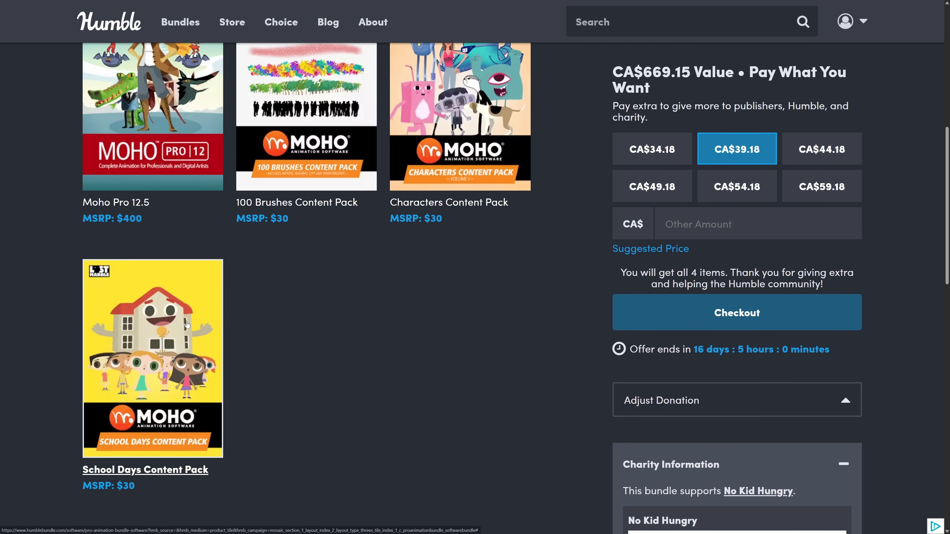
pyautogui.scroll(3)
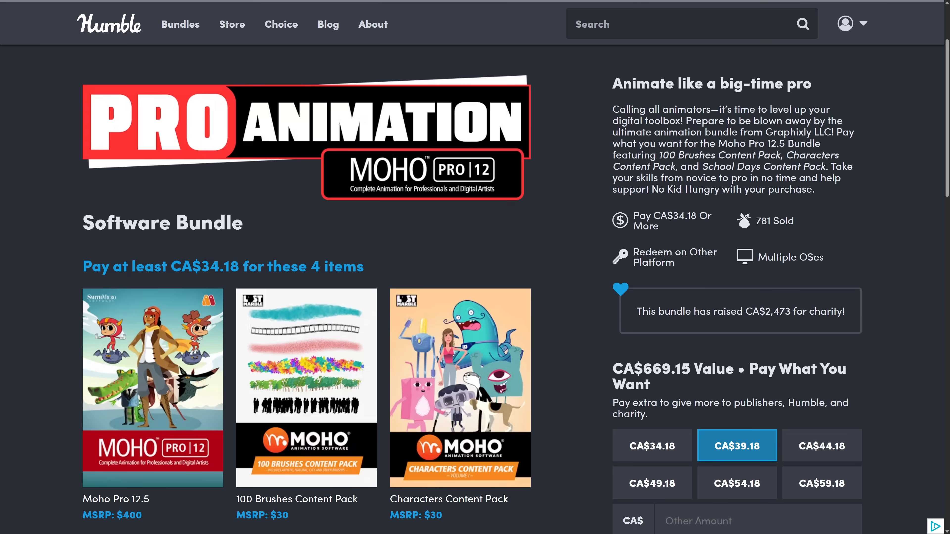
pyautogui.moveTo(560, 280)
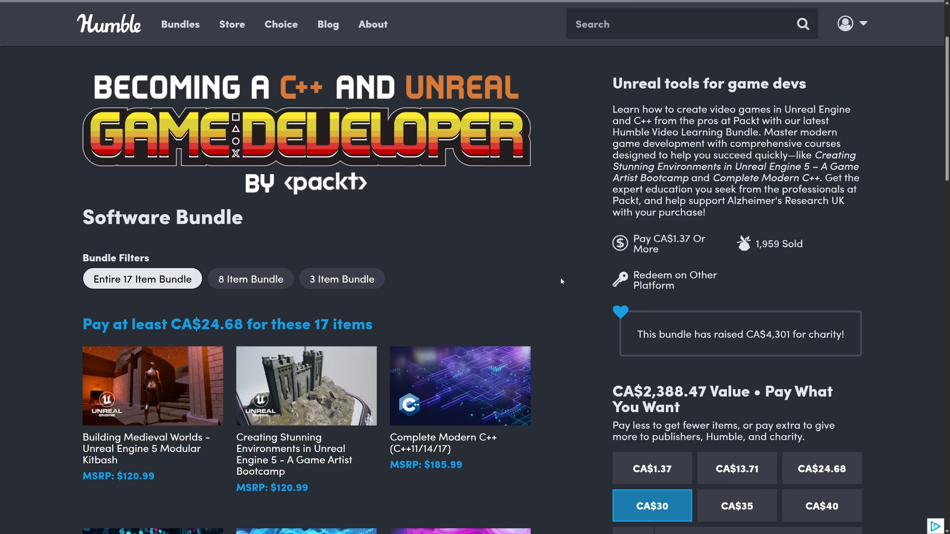
pyautogui.scroll(-3)
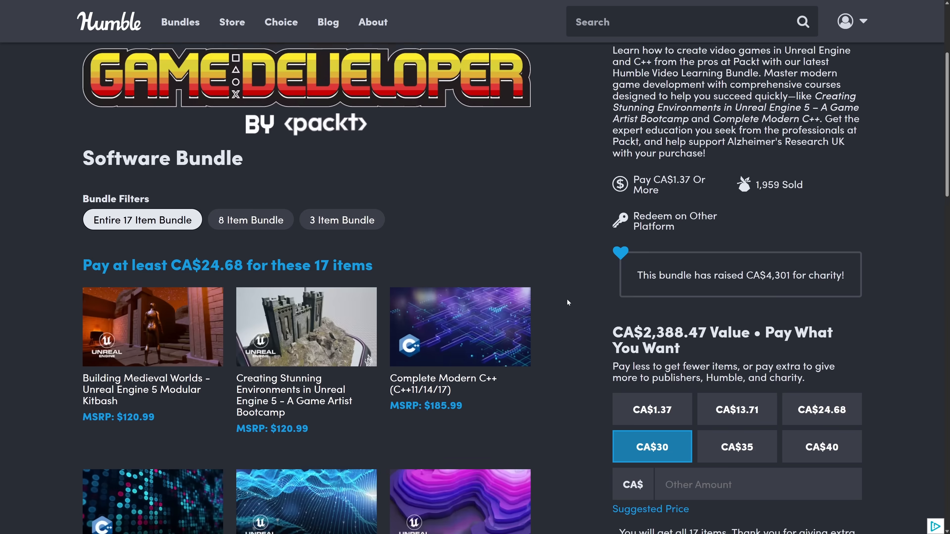
pyautogui.scroll(-3)
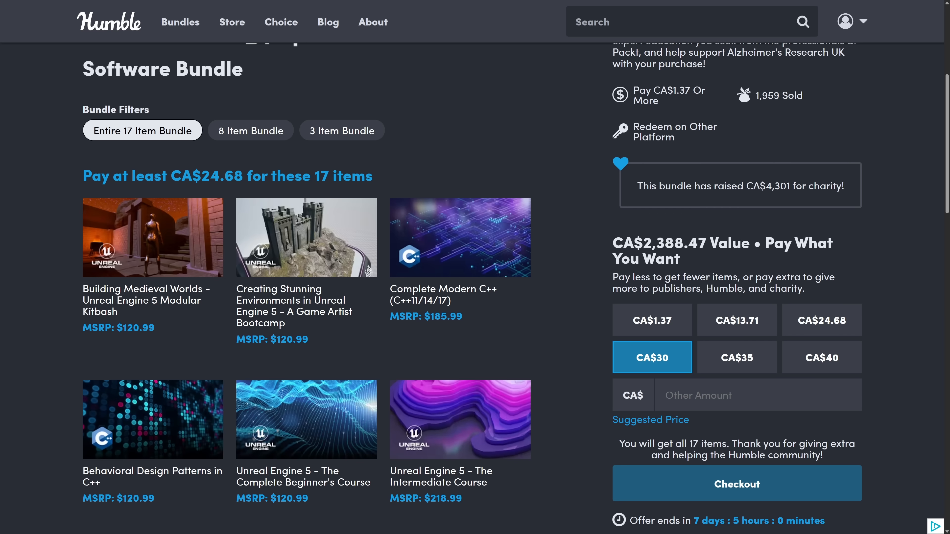
pyautogui.scroll(-3)
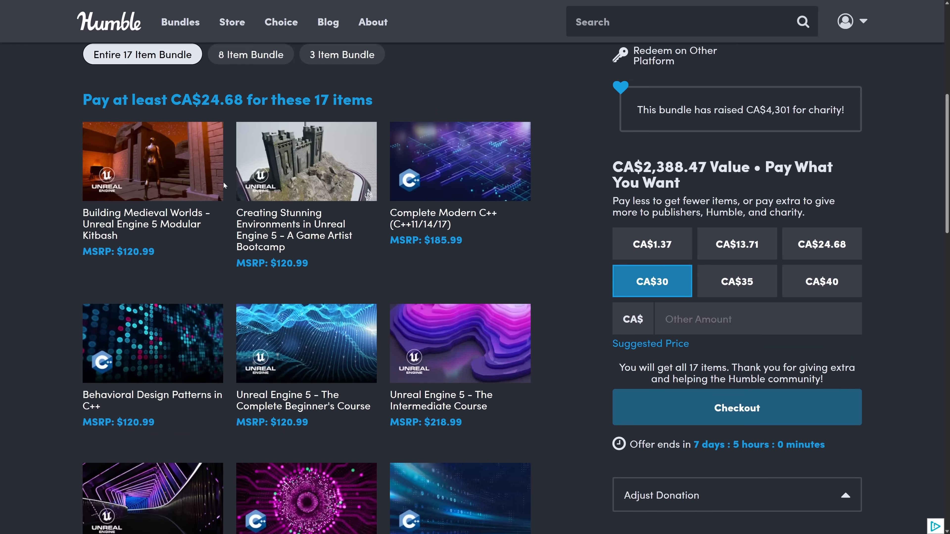
pyautogui.scroll(-3)
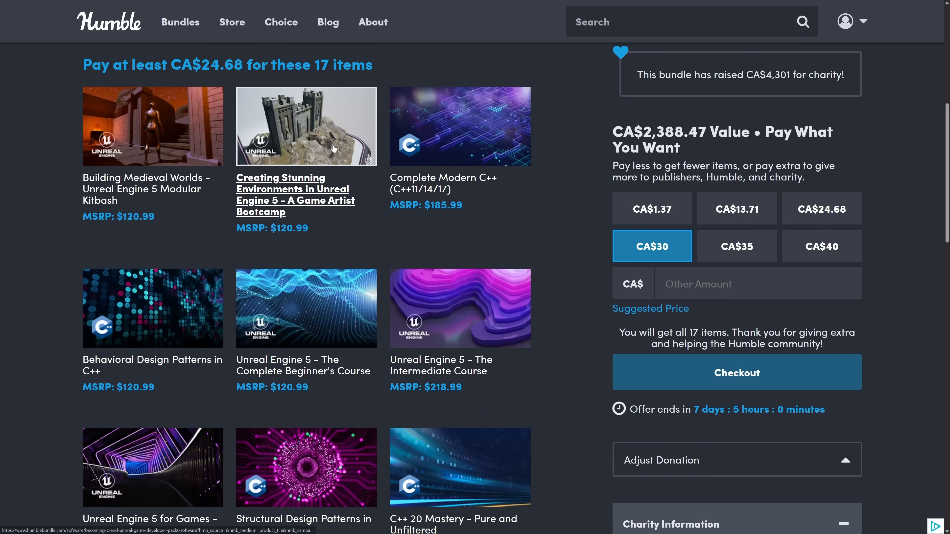
pyautogui.scroll(-3)
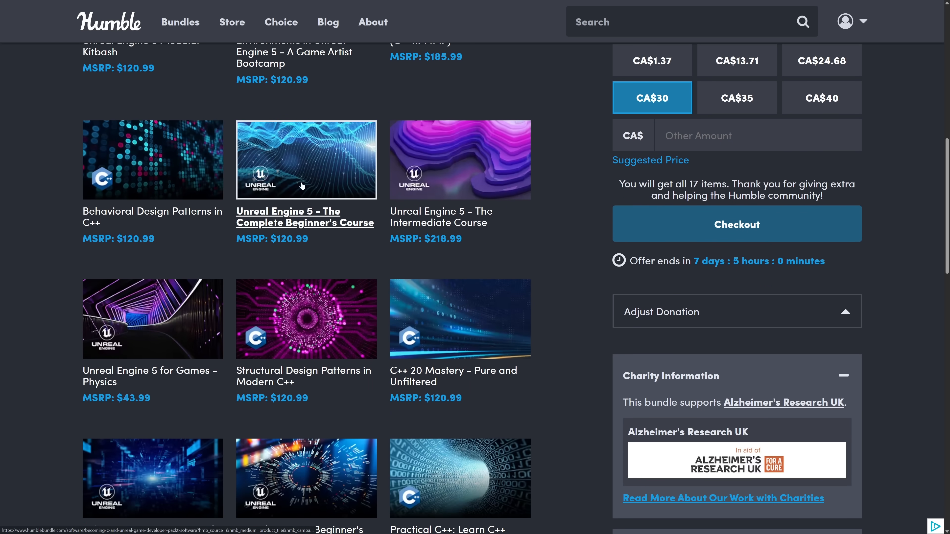
pyautogui.scroll(-3)
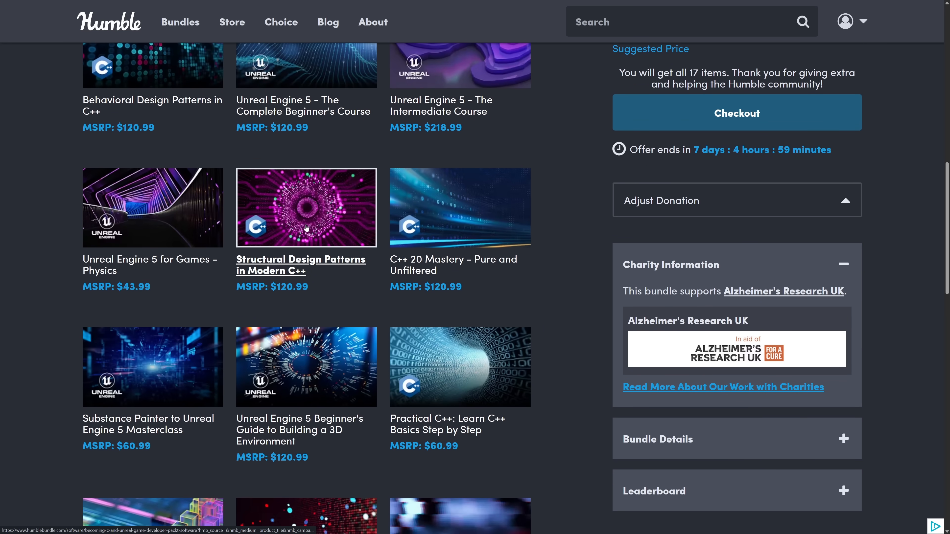
pyautogui.scroll(-3)
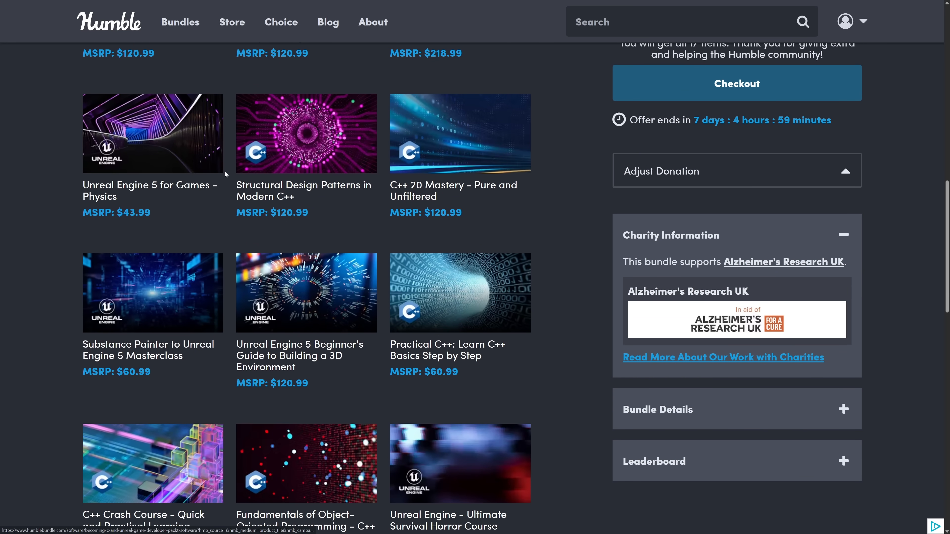
pyautogui.scroll(3)
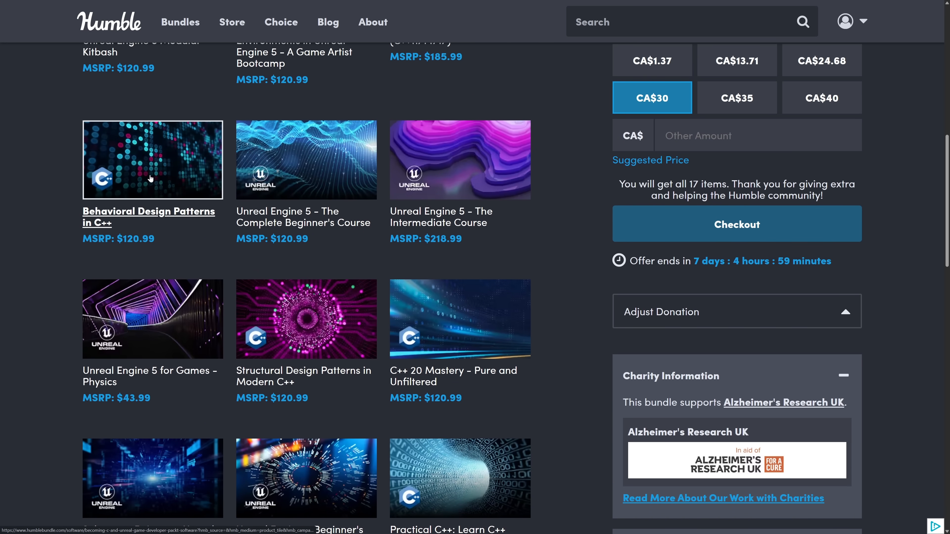
pyautogui.scroll(-3)
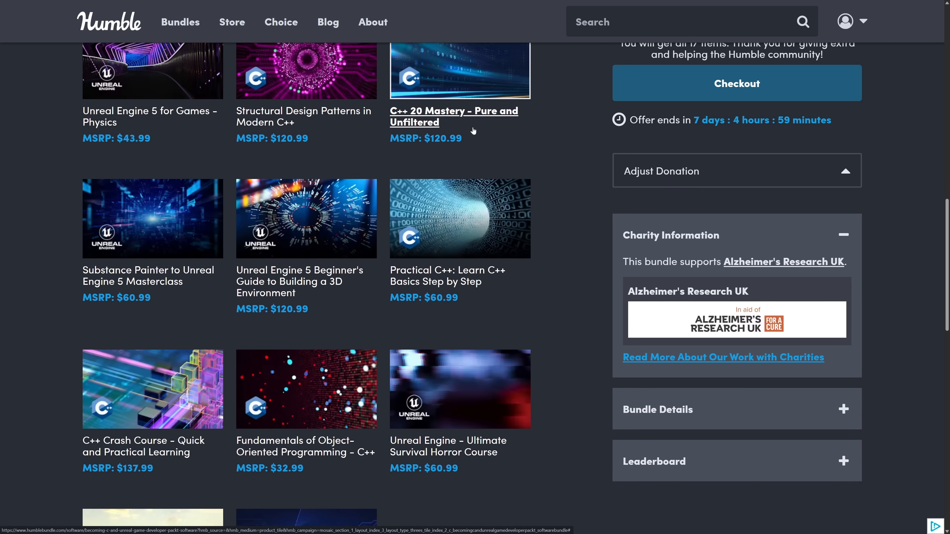
pyautogui.scroll(-3)
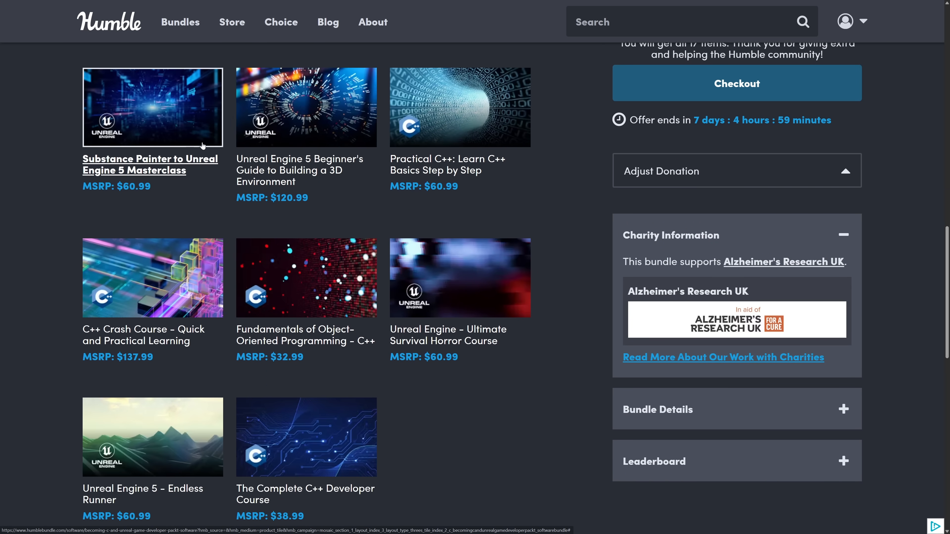
pyautogui.scroll(-3)
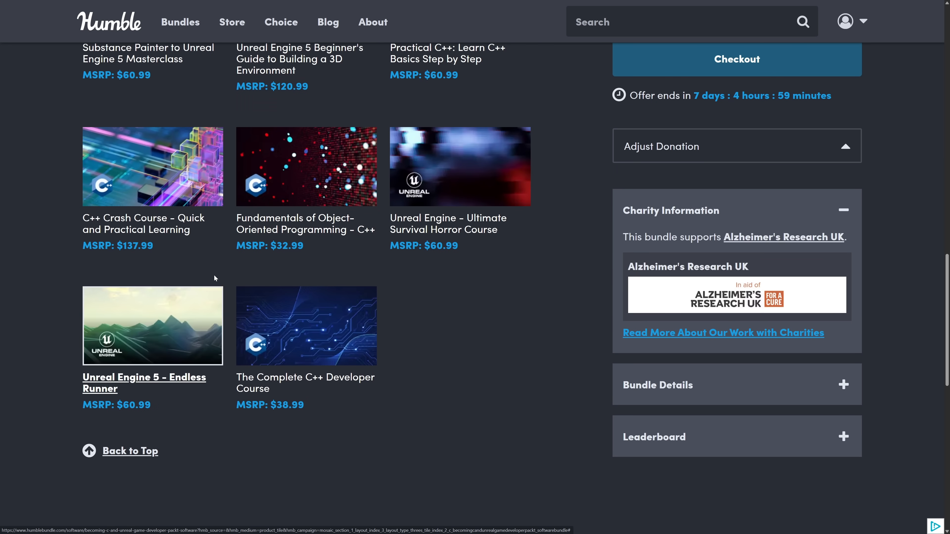
pyautogui.scroll(3)
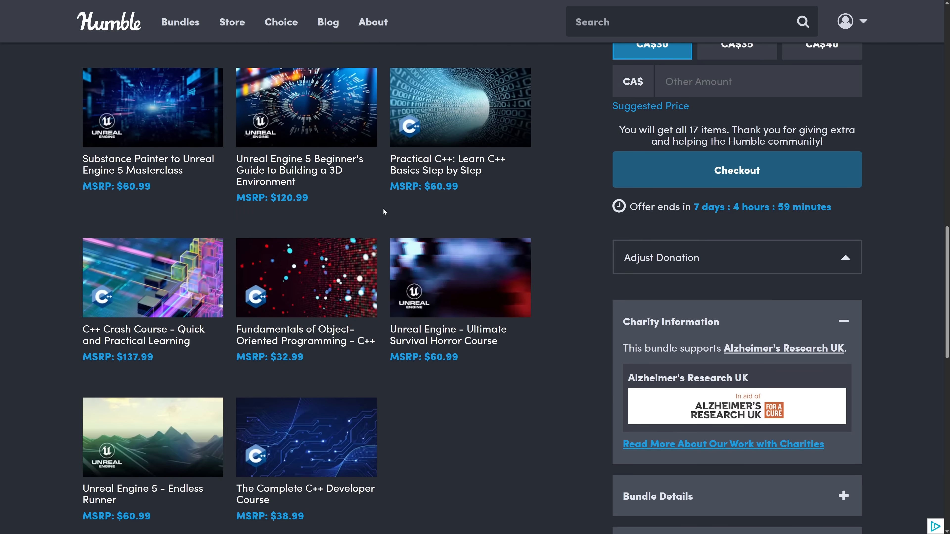
pyautogui.scroll(3)
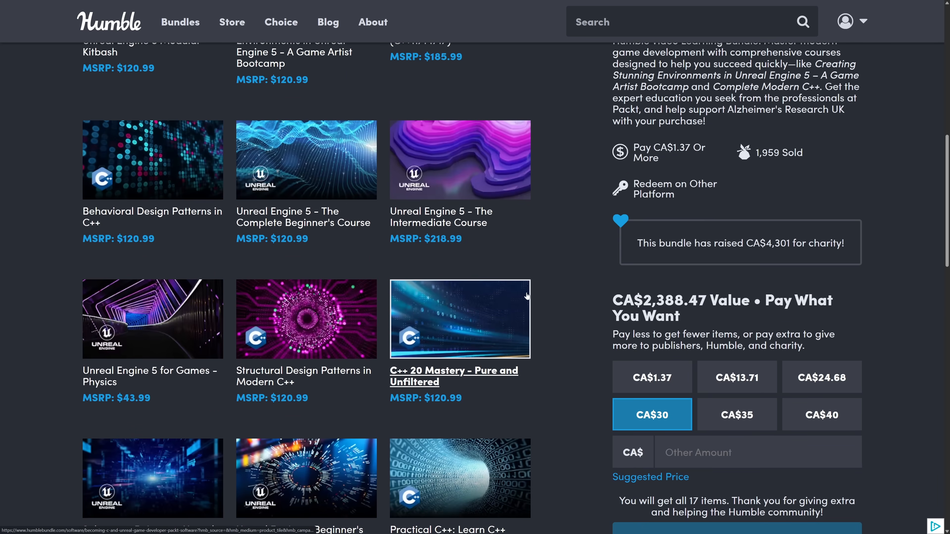
pyautogui.scroll(3)
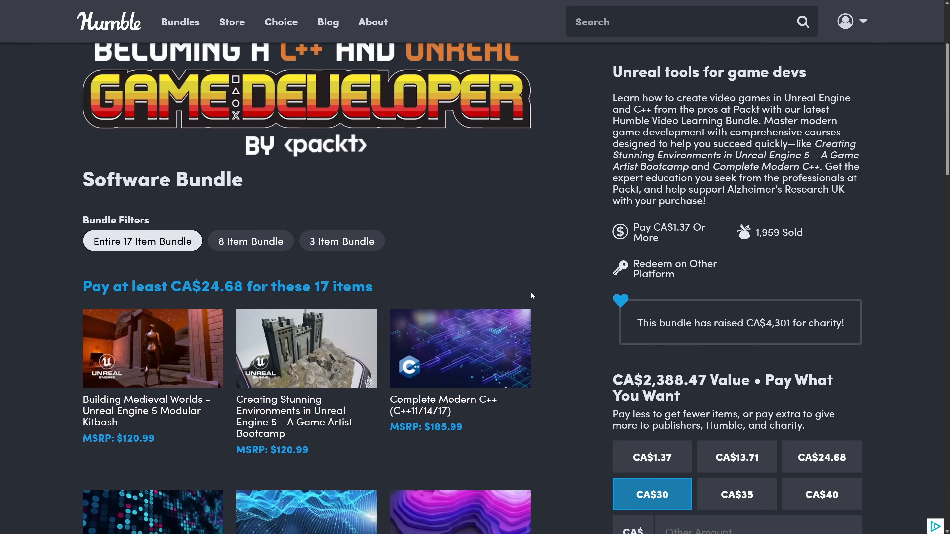
pyautogui.scroll(3)
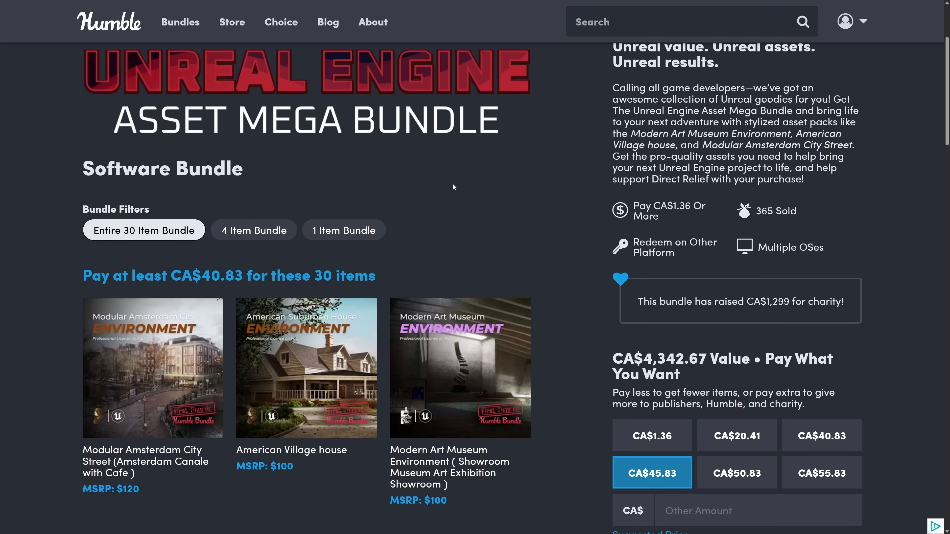
pyautogui.moveTo(290, 77)
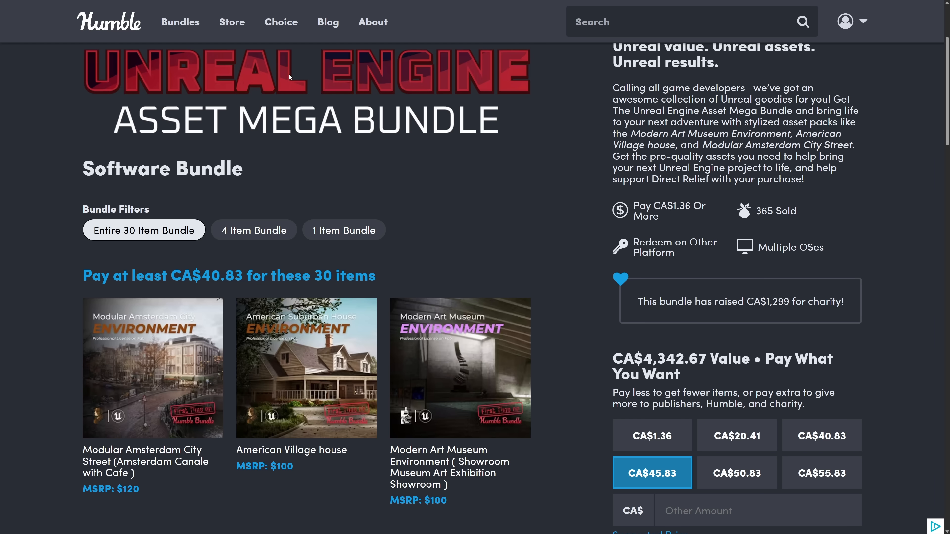
pyautogui.scroll(-3)
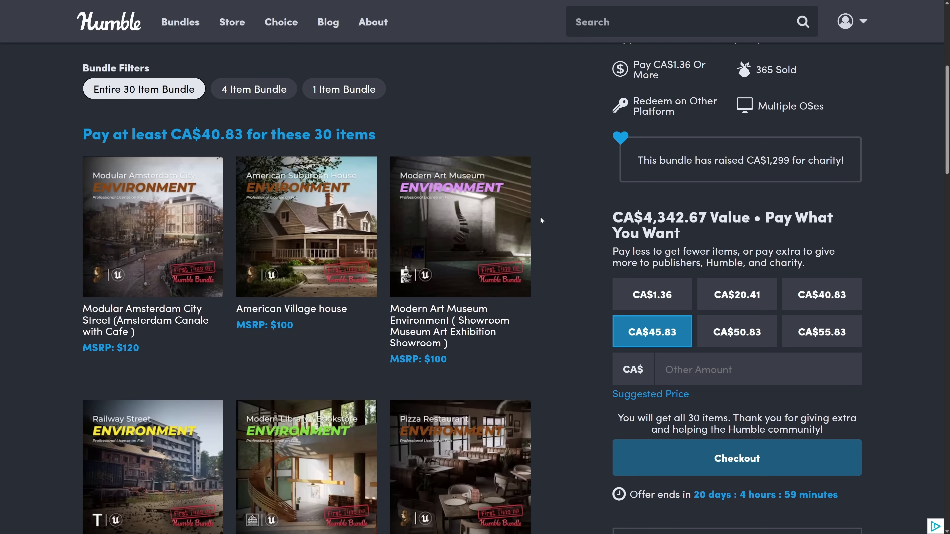
pyautogui.scroll(-3)
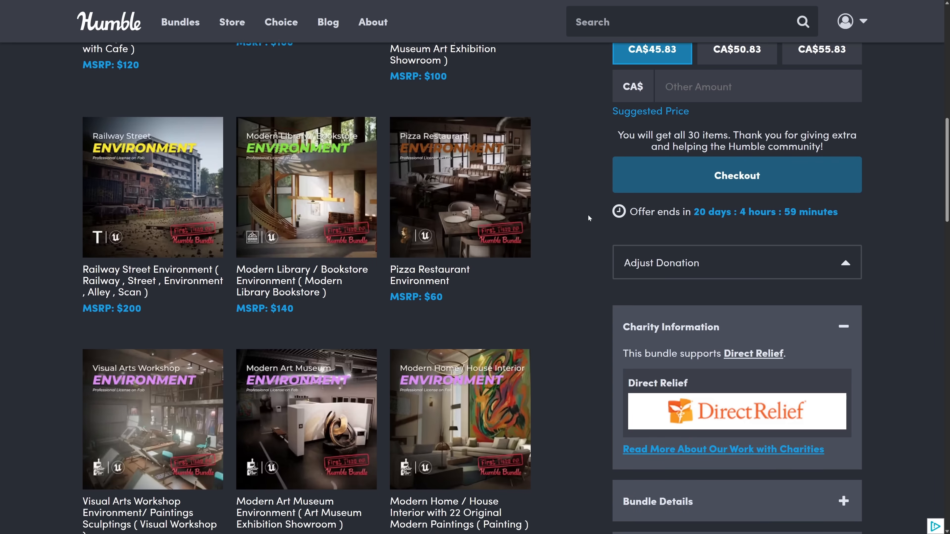
pyautogui.scroll(-3)
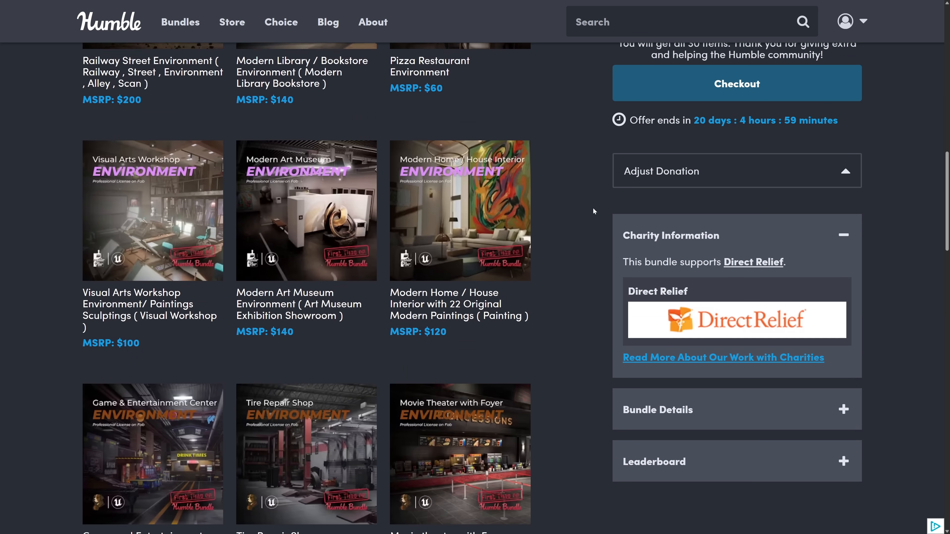
pyautogui.scroll(-3)
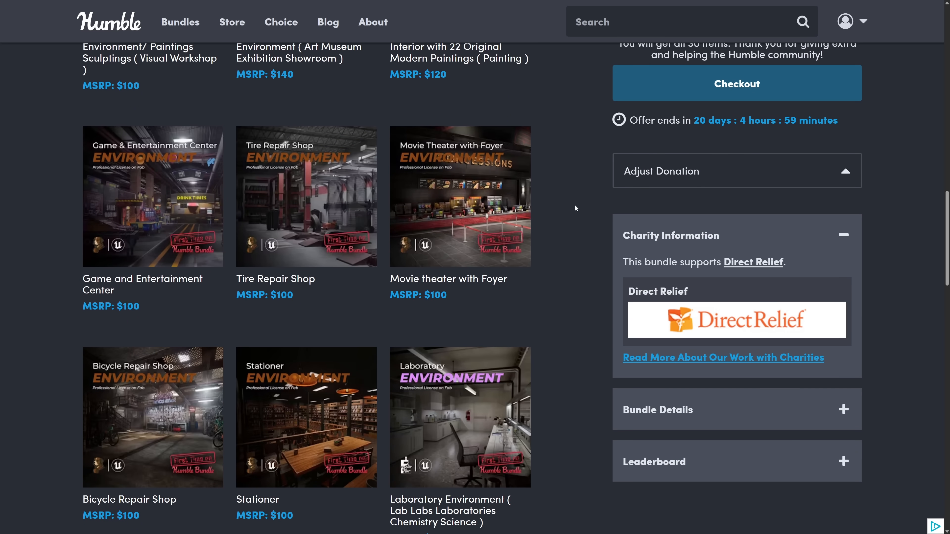
pyautogui.scroll(-3)
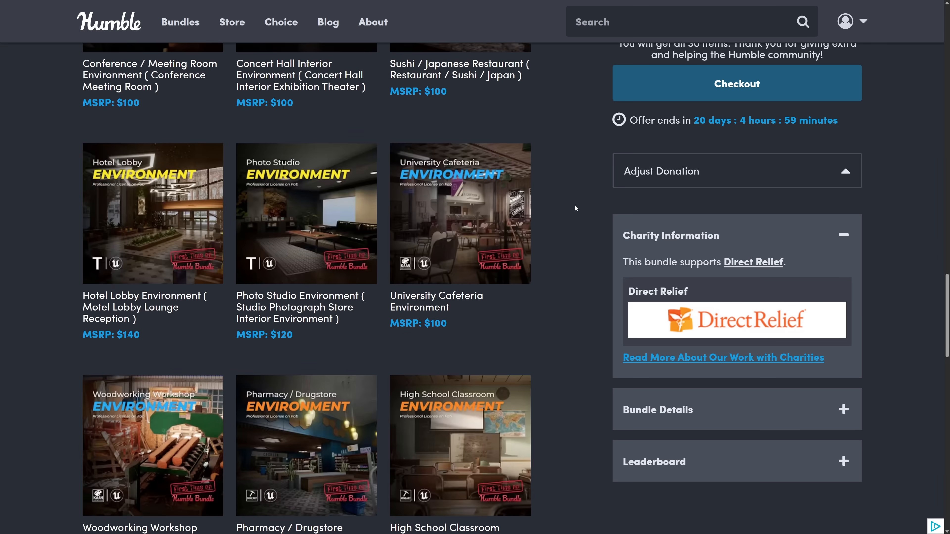
pyautogui.scroll(-3)
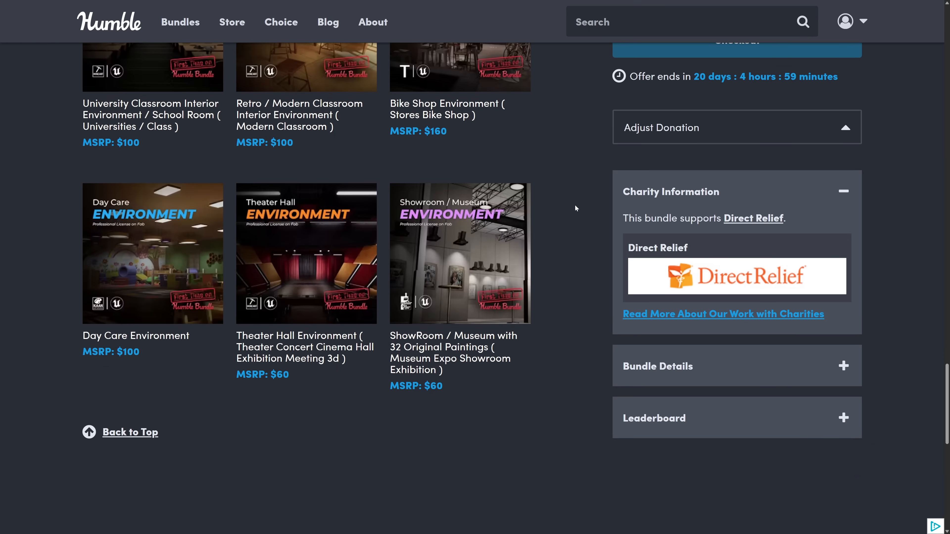
pyautogui.scroll(3)
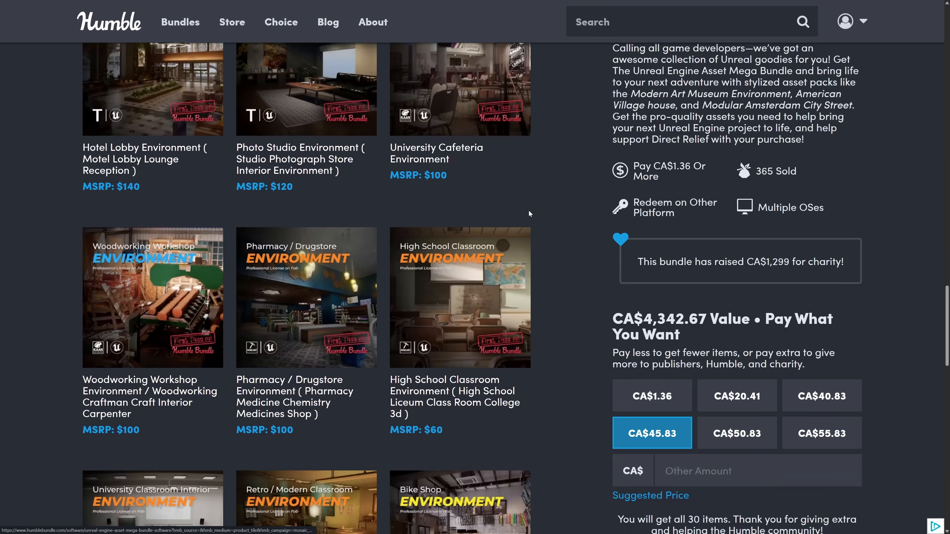
pyautogui.scroll(-3)
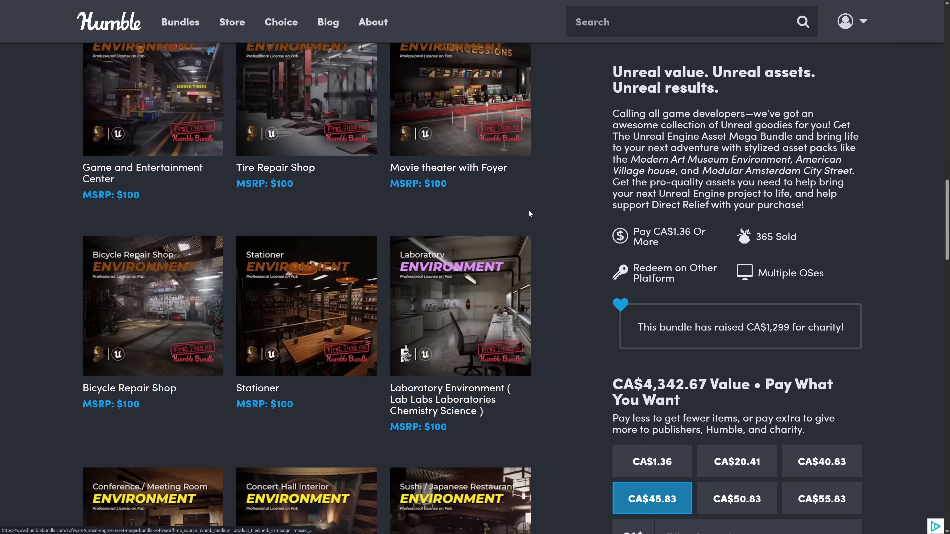
pyautogui.scroll(-3)
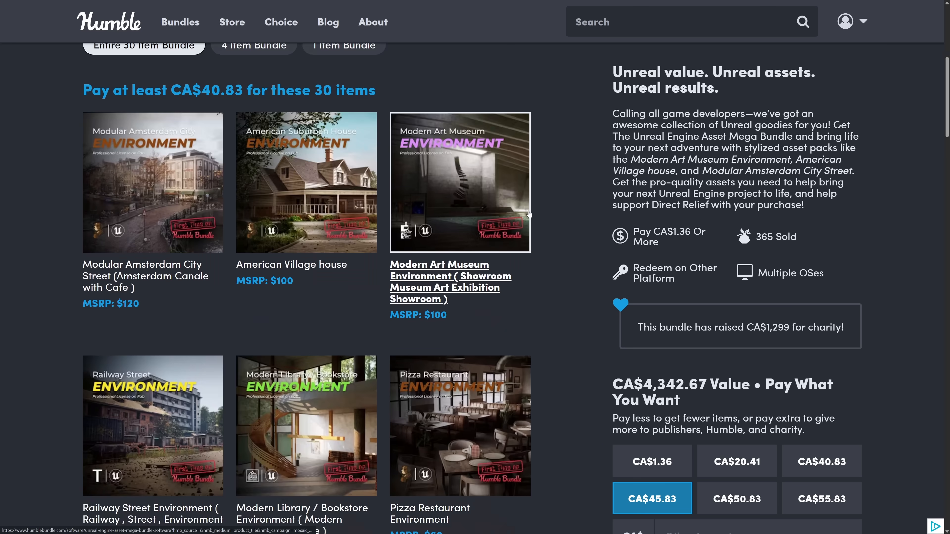
pyautogui.scroll(3)
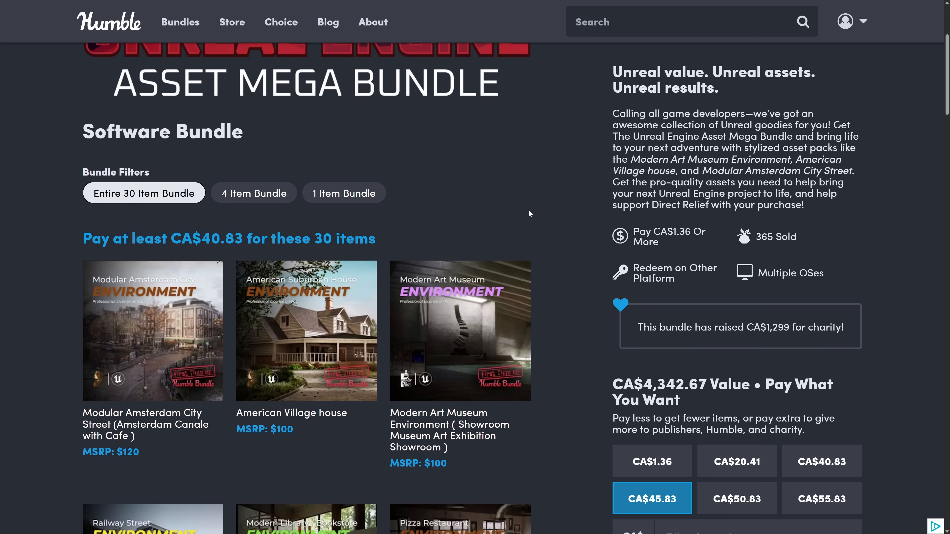
pyautogui.scroll(3)
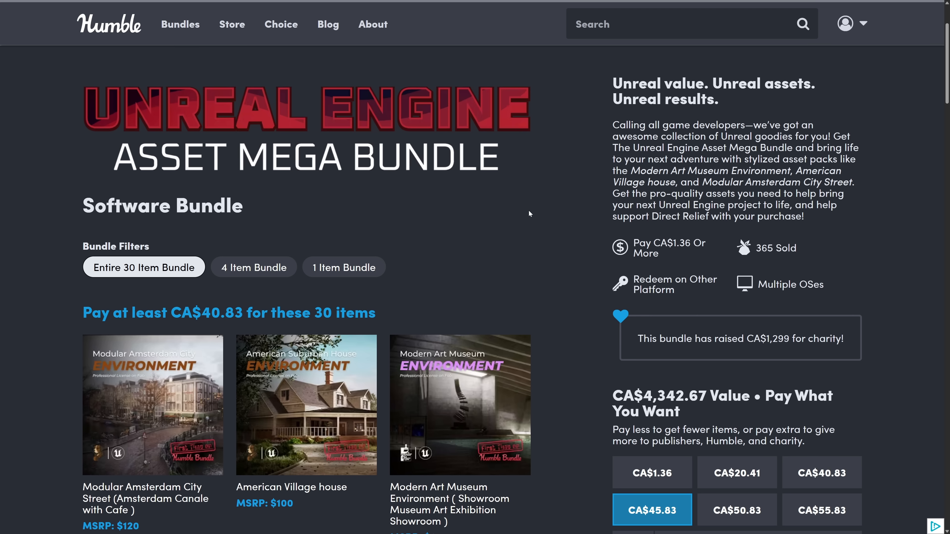
pyautogui.moveTo(301, 162)
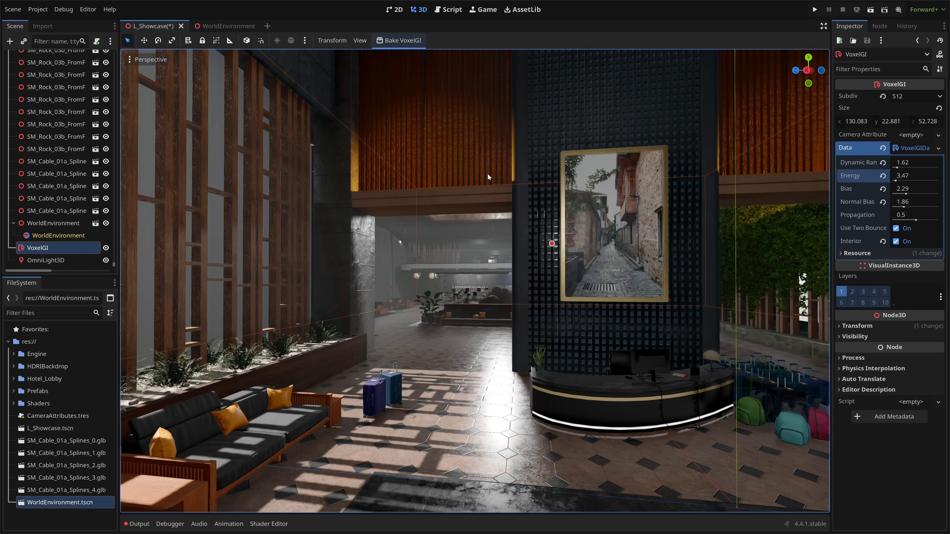
pyautogui.moveTo(491, 165)
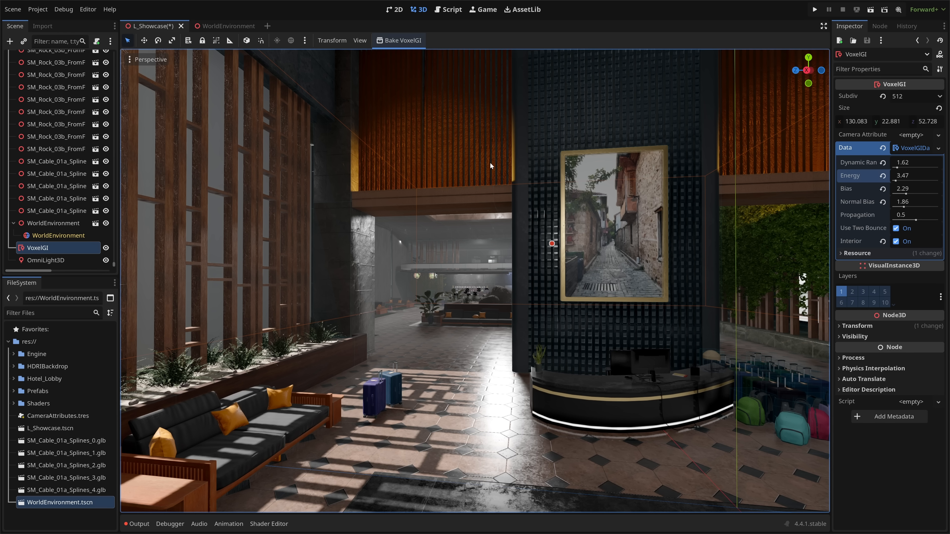